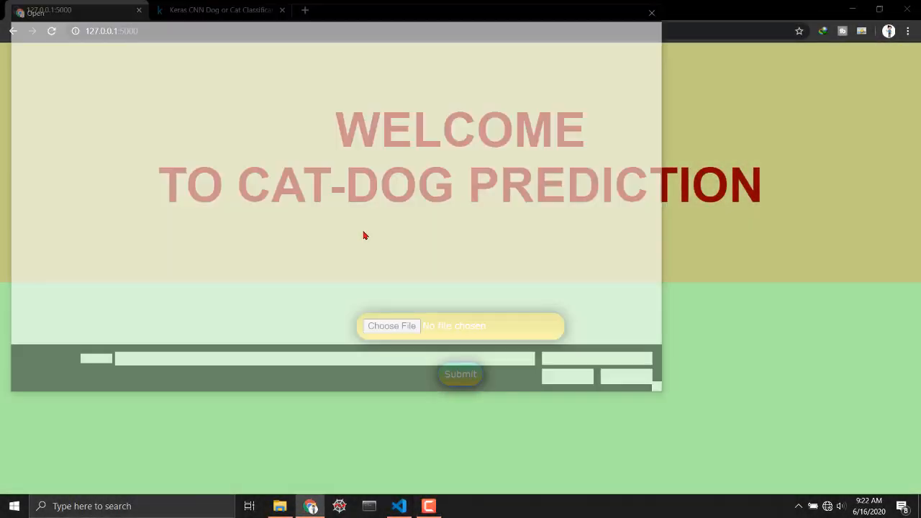
# Step: Upload cat.4003.jpg and get it classified as cat, then return to the form
pyautogui.click(392, 325)
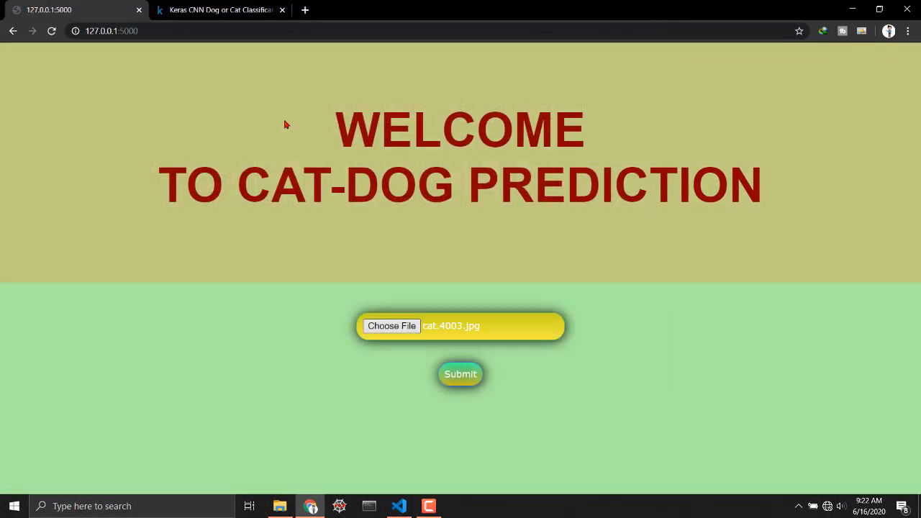
pyautogui.click(460, 374)
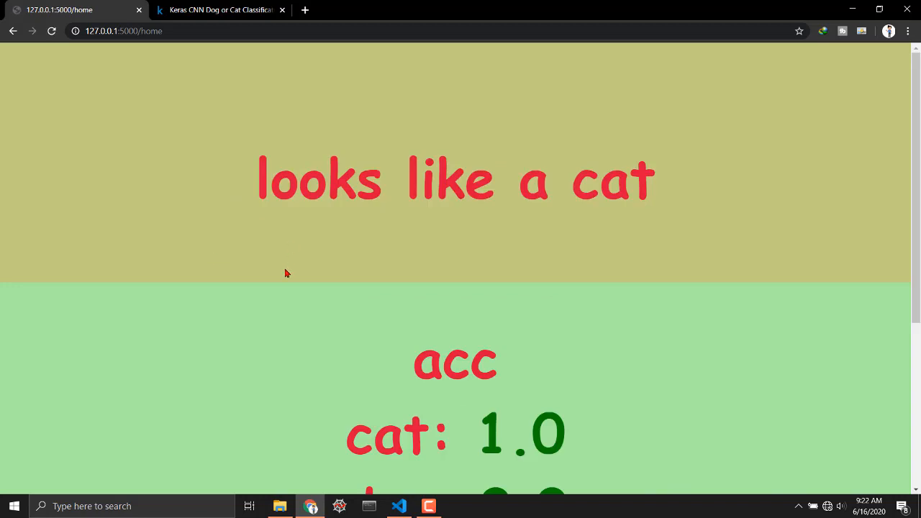
pyautogui.scroll(-3)
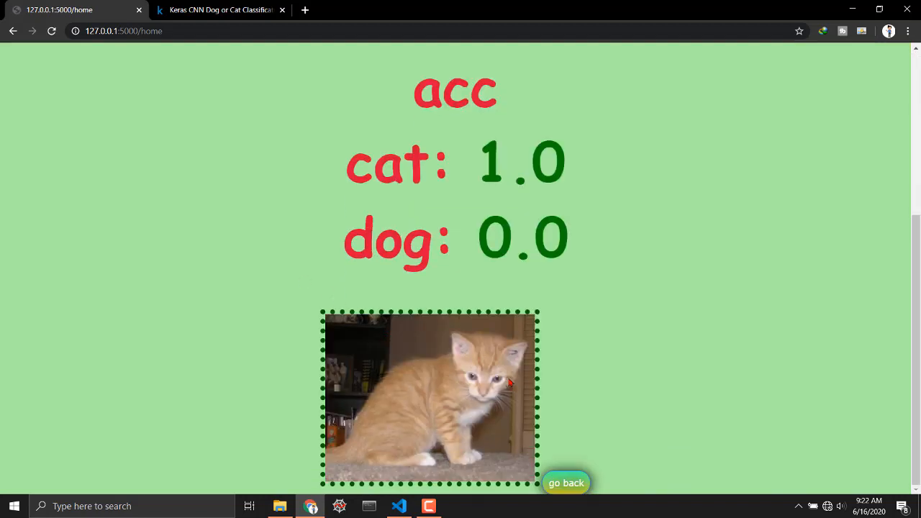
pyautogui.click(565, 483)
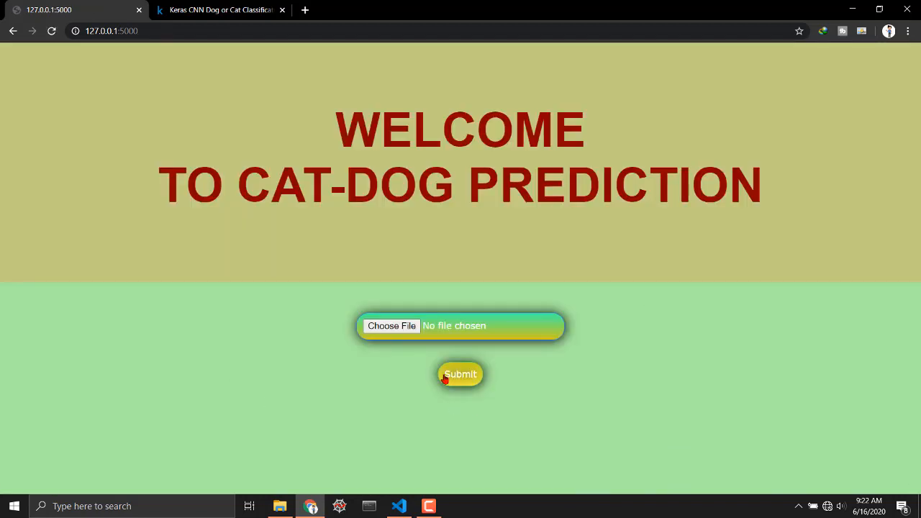
# Step: Upload dog.4003.jpg from the dogs folder and get it classified as dog
pyautogui.click(391, 325)
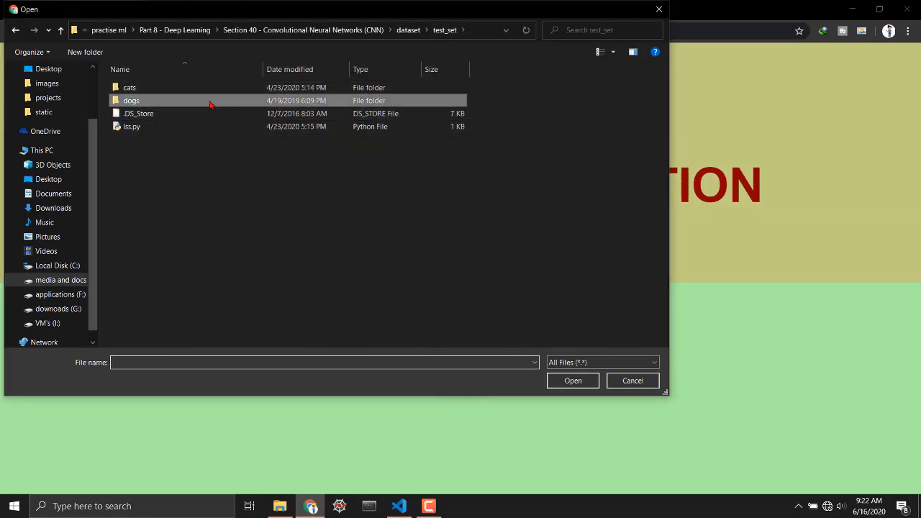
pyautogui.doubleClick(133, 100)
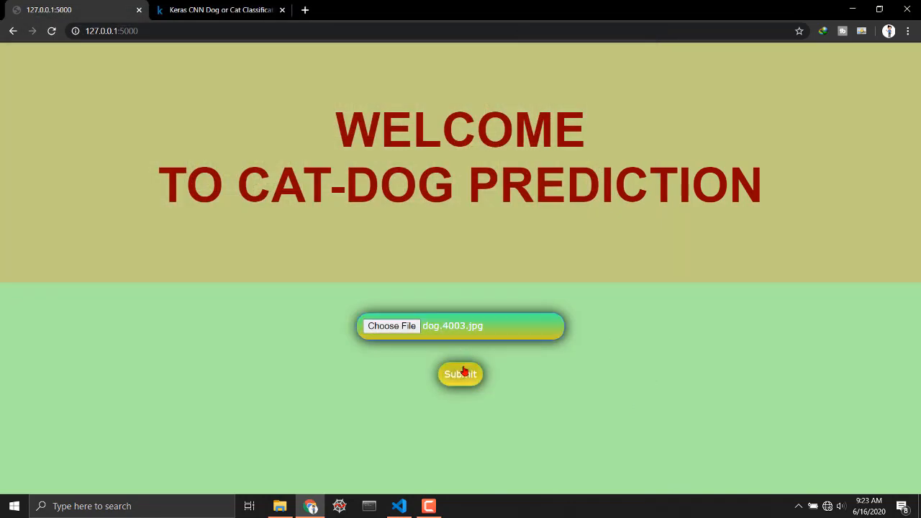
pyautogui.click(461, 374)
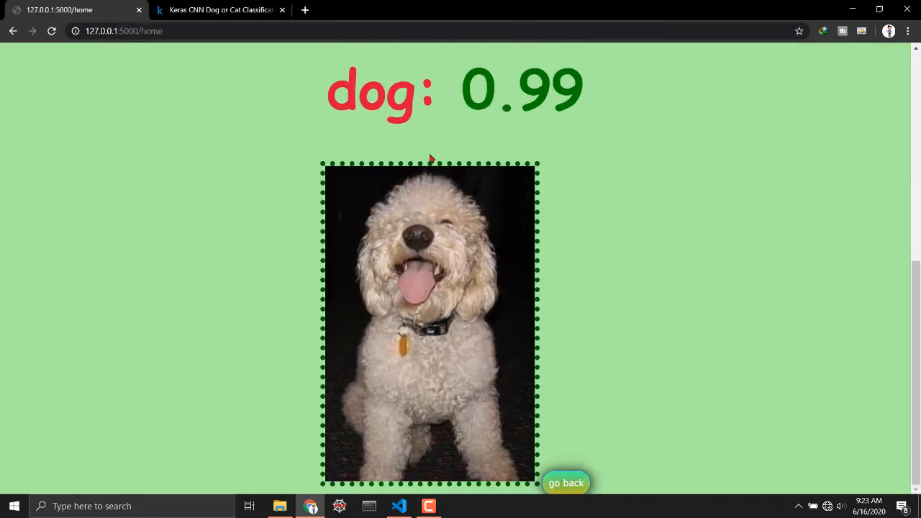
pyautogui.click(566, 484)
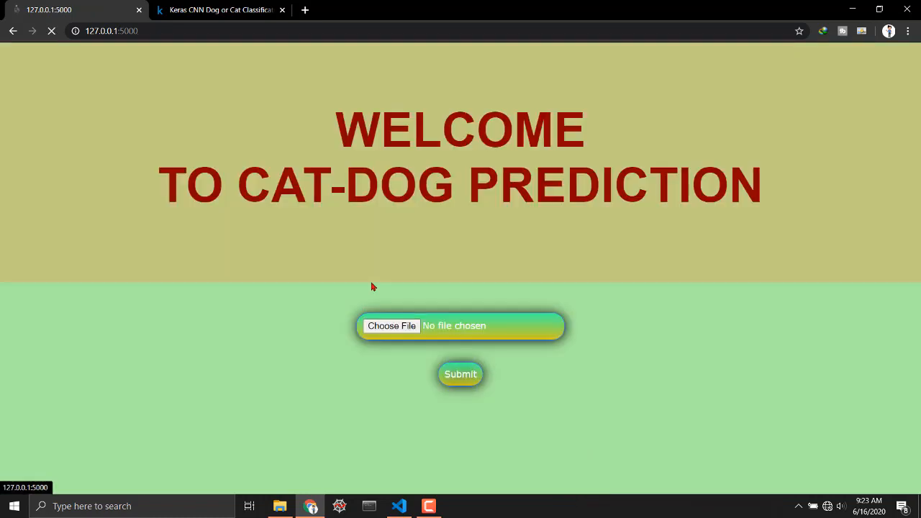
# Step: Upload dog.4053.jpg, see it classified dog at 0.99, and return to the form
pyautogui.click(392, 326)
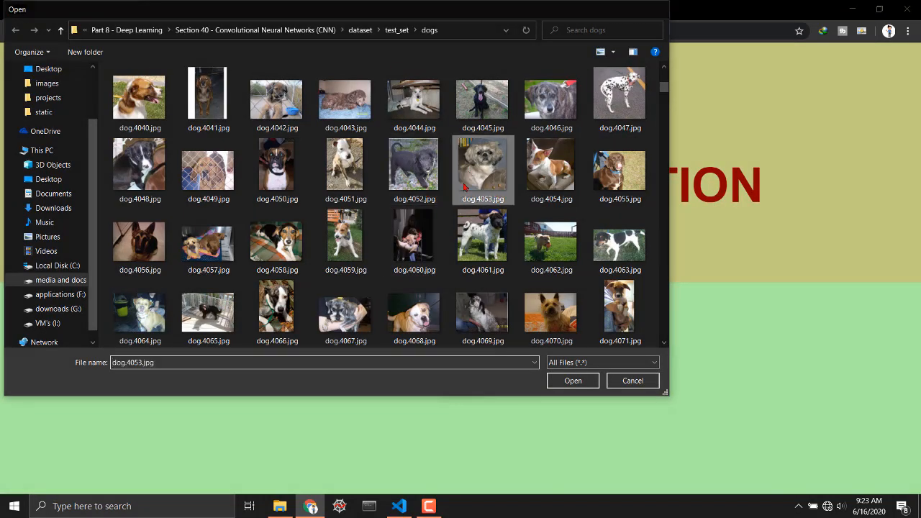
pyautogui.click(573, 380)
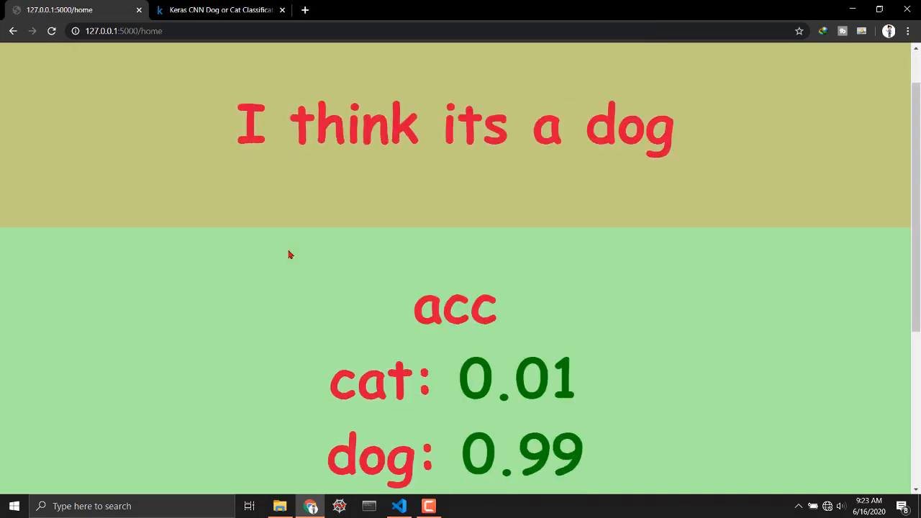
pyautogui.scroll(-3)
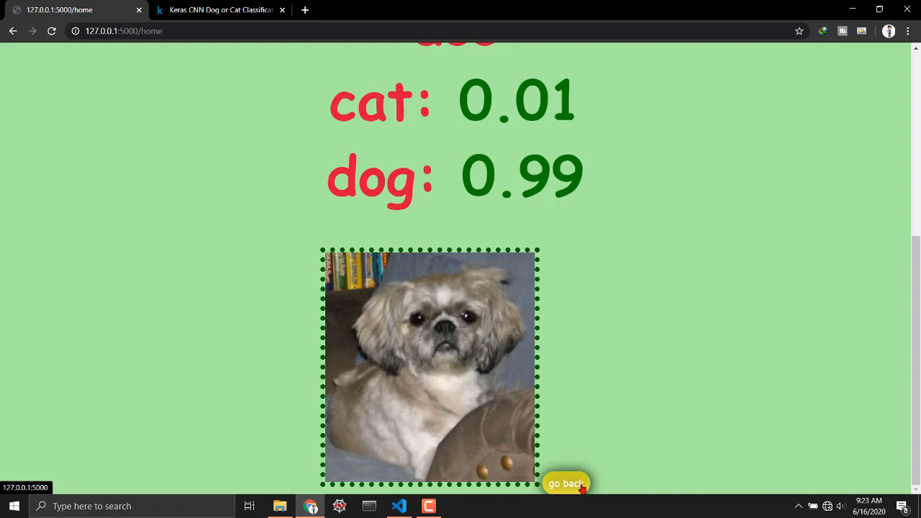
pyautogui.click(566, 484)
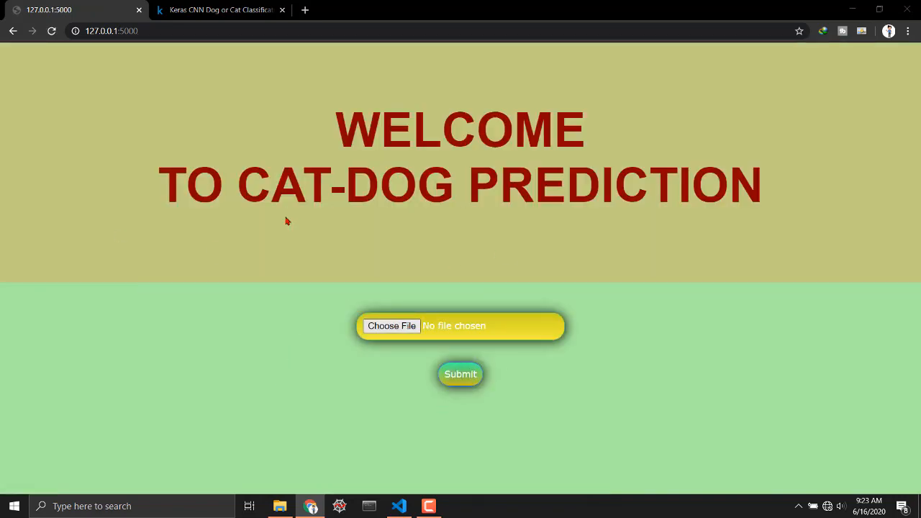
# Step: Upload dog.4074.jpg and see it scored dog at 0.93, then return to the form
pyautogui.click(392, 325)
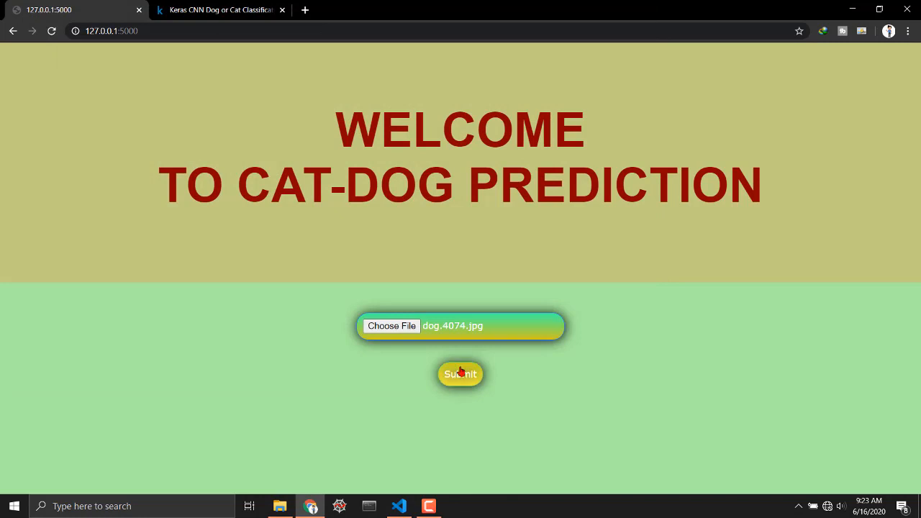
pyautogui.click(460, 375)
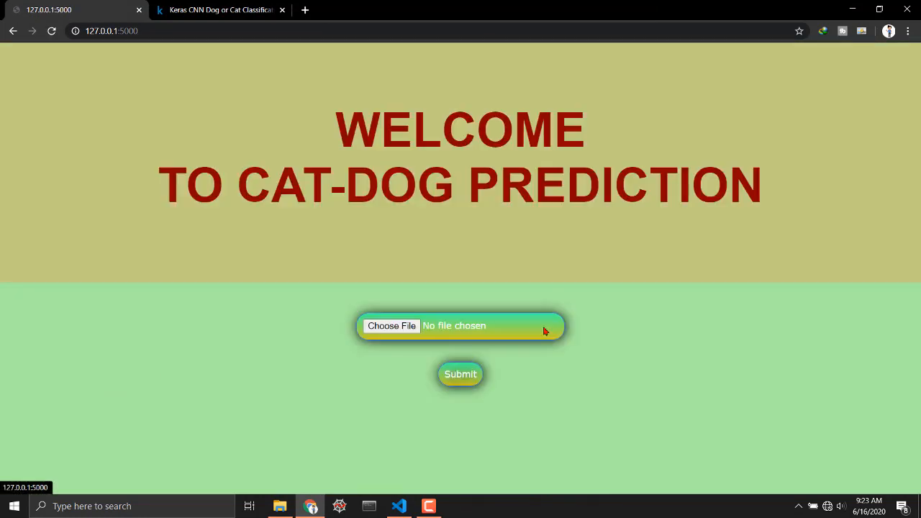
pyautogui.click(392, 325)
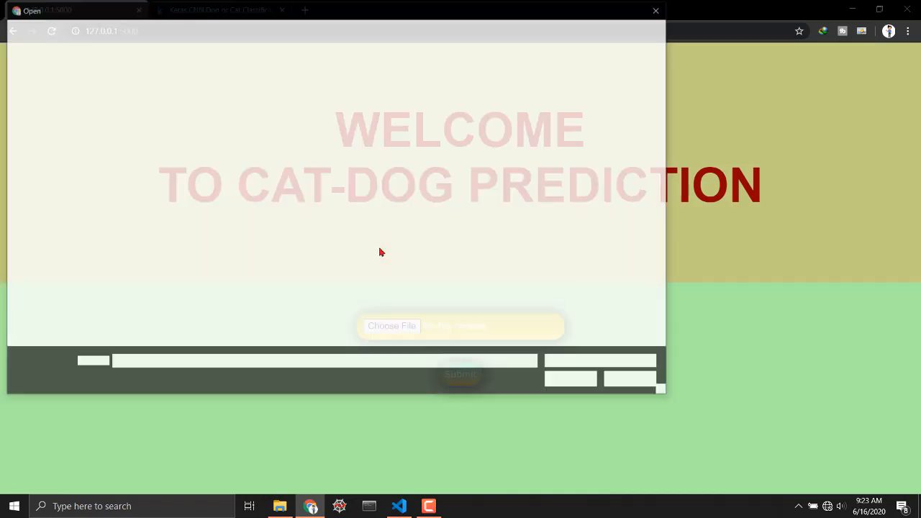
pyautogui.click(391, 326)
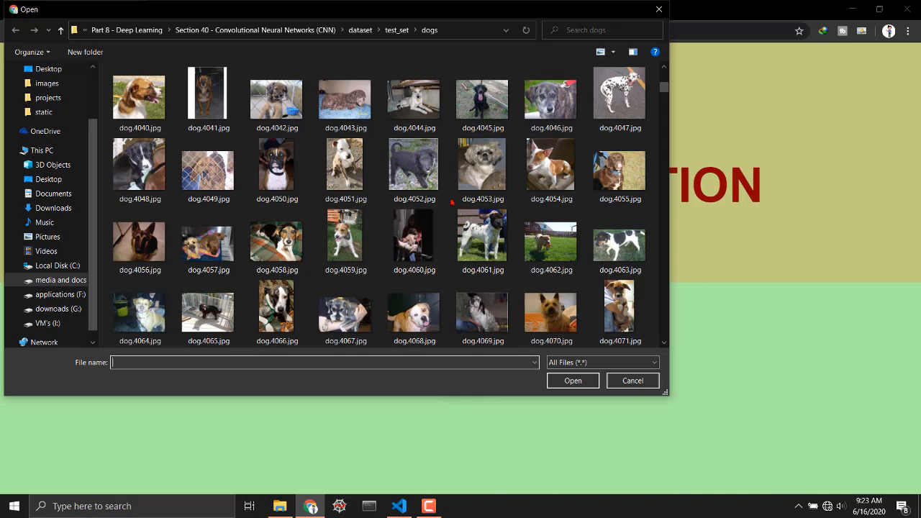
pyautogui.scroll(-3)
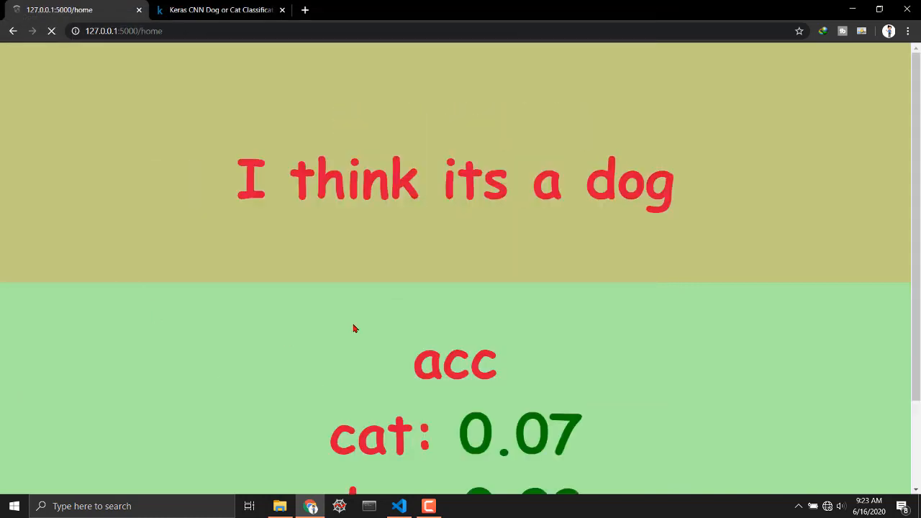
pyautogui.scroll(-3)
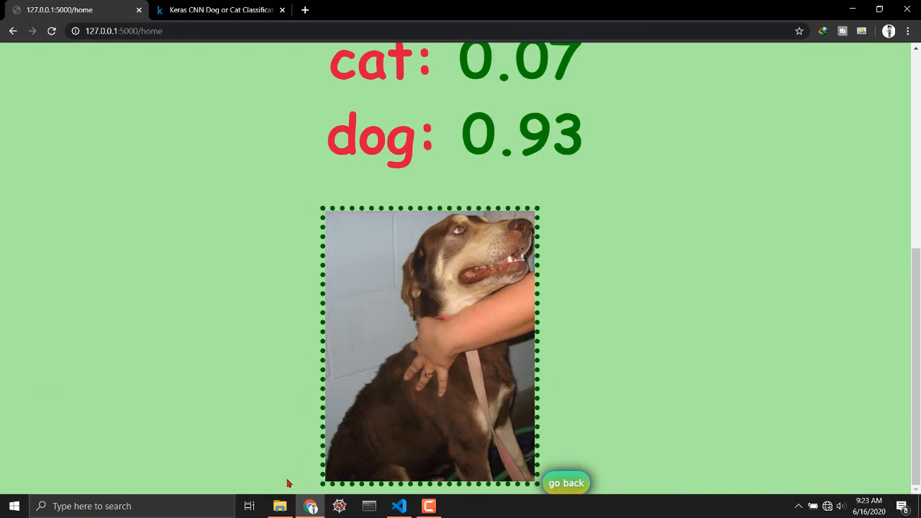
pyautogui.click(279, 507)
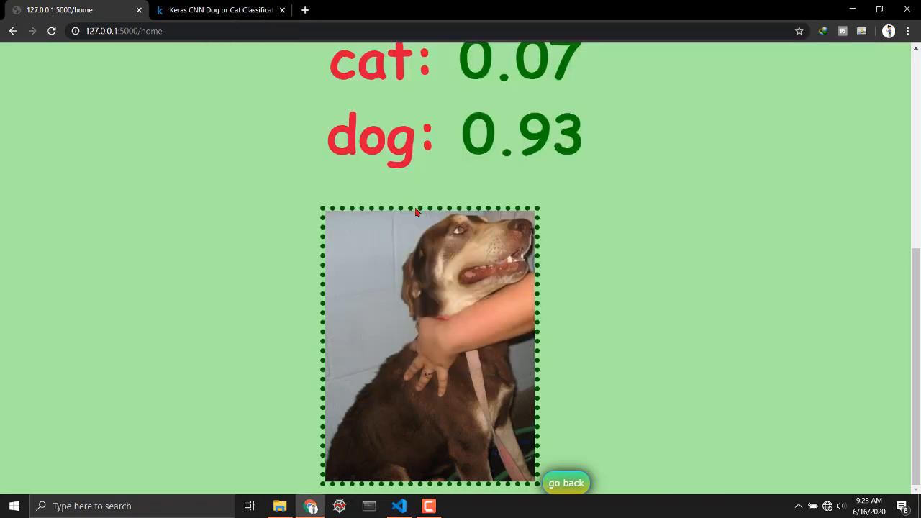
pyautogui.click(567, 483)
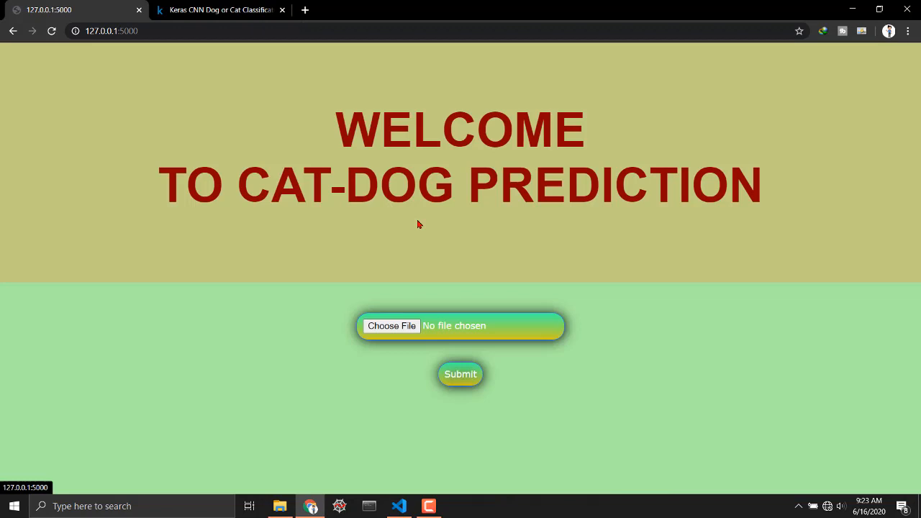
# Step: Upload dog.4011.jpg and get the cat 0.35 / dog 0.65 prediction
pyautogui.click(392, 325)
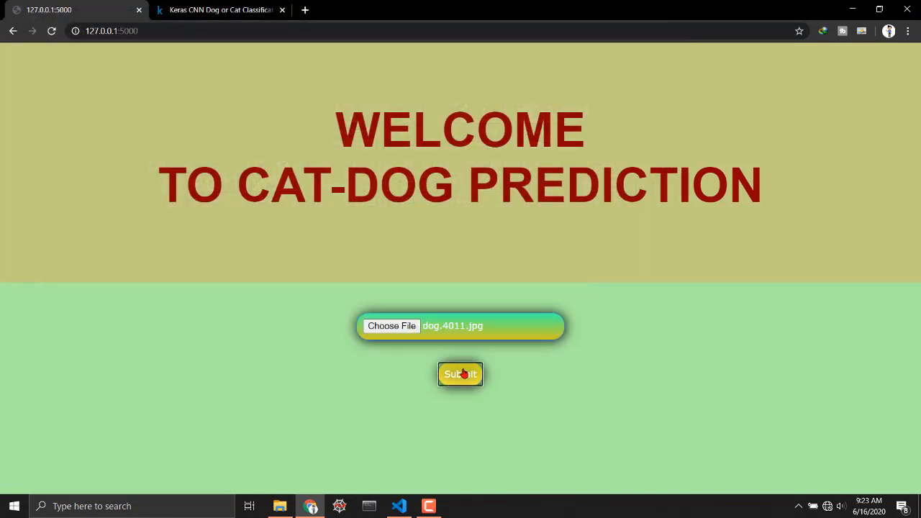
pyautogui.click(461, 374)
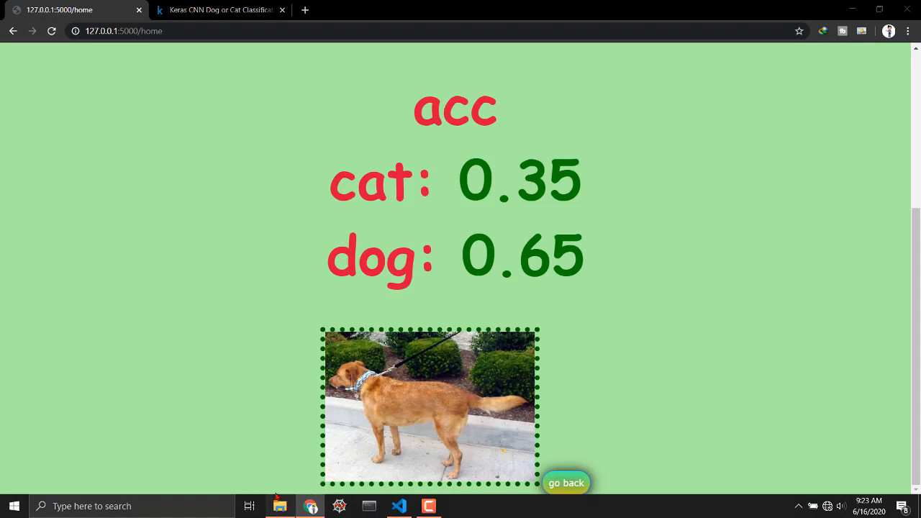
# Step: View the static folder of saved uploads, then return to the empty upload form
pyautogui.click(279, 507)
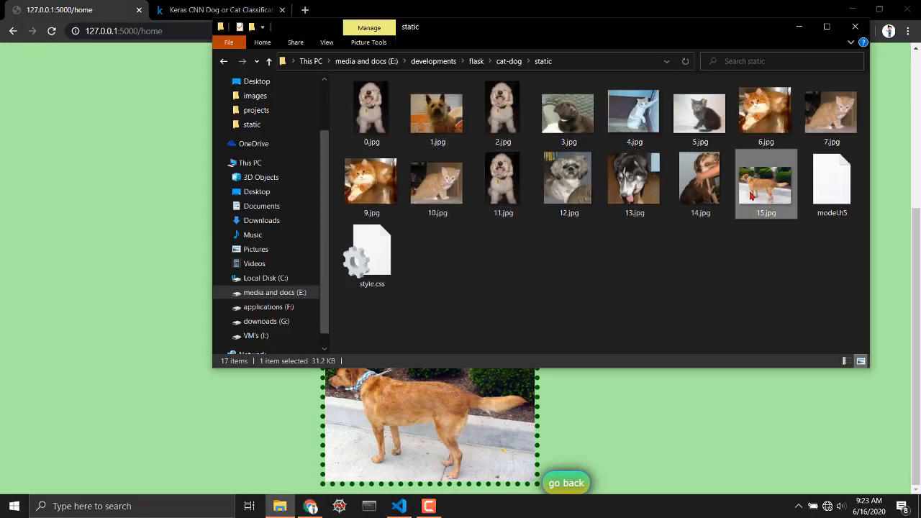
pyautogui.moveTo(532, 246)
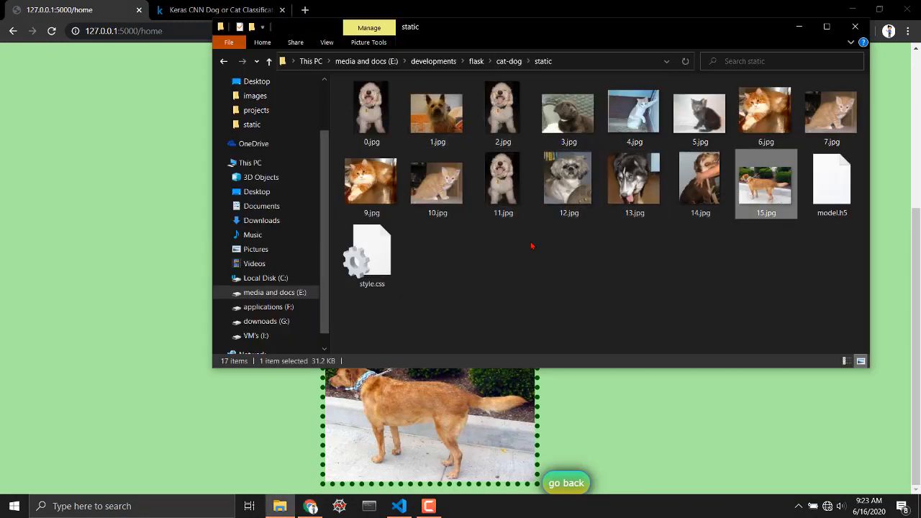
pyautogui.moveTo(248, 425)
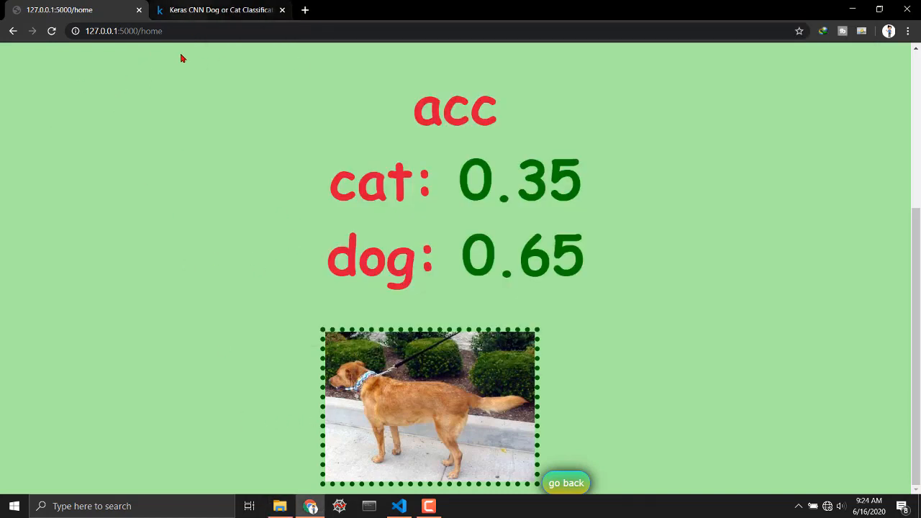
pyautogui.moveTo(207, 315)
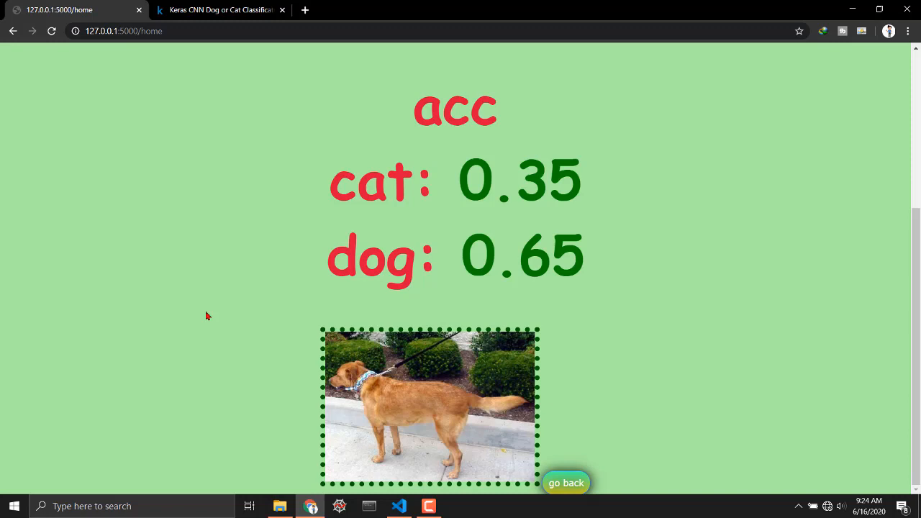
pyautogui.moveTo(221, 458)
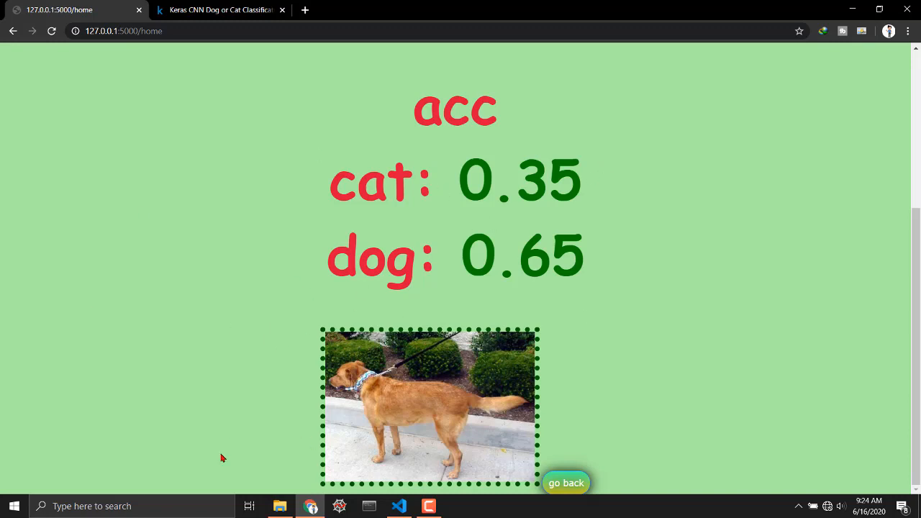
pyautogui.moveTo(412, 407)
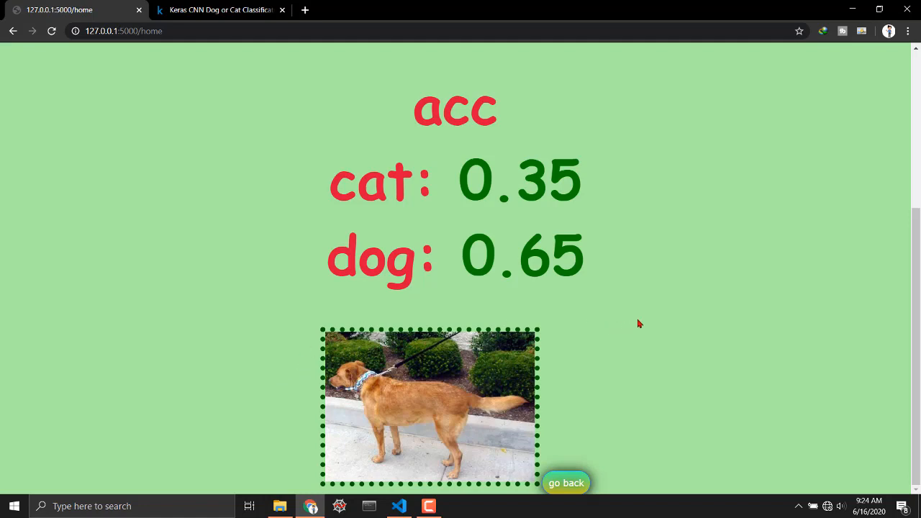
pyautogui.click(567, 483)
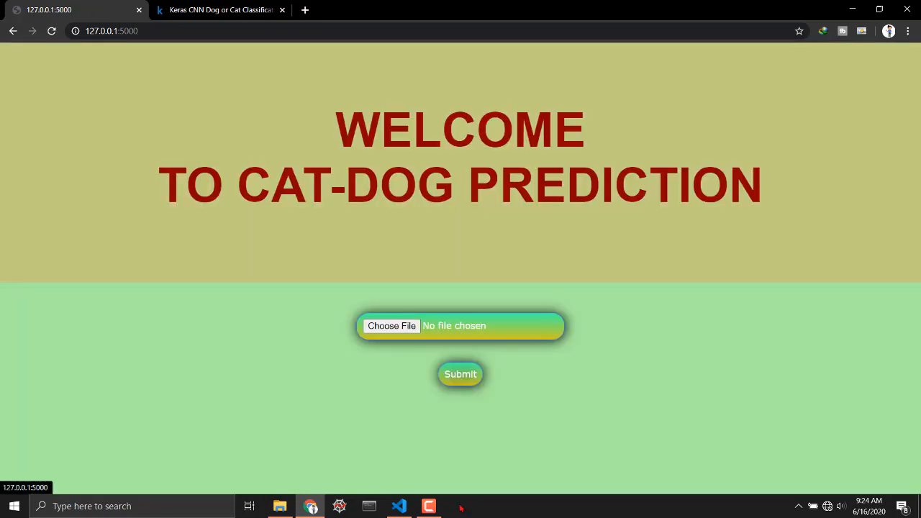
# Step: Highlight the Flask and Keras import lines 1–7 in app.py, then return to the Kaggle notebook
pyautogui.click(399, 507)
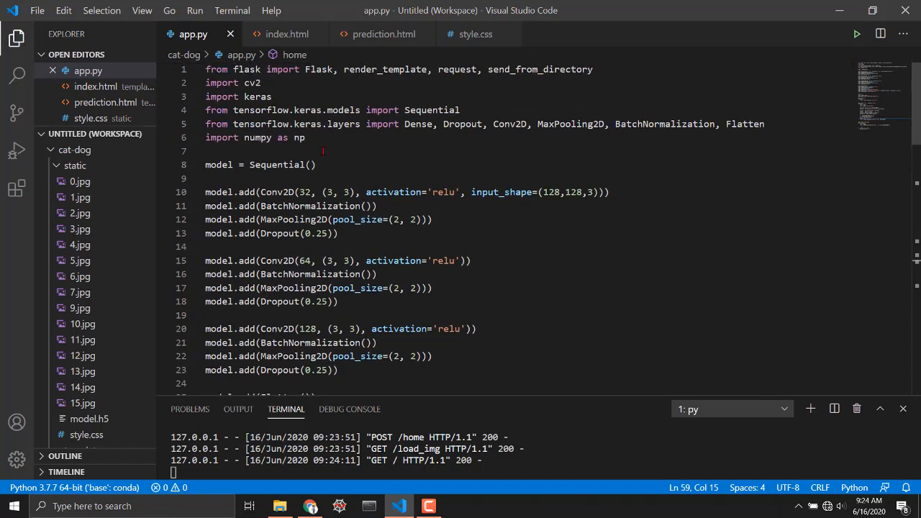
pyautogui.click(302, 138)
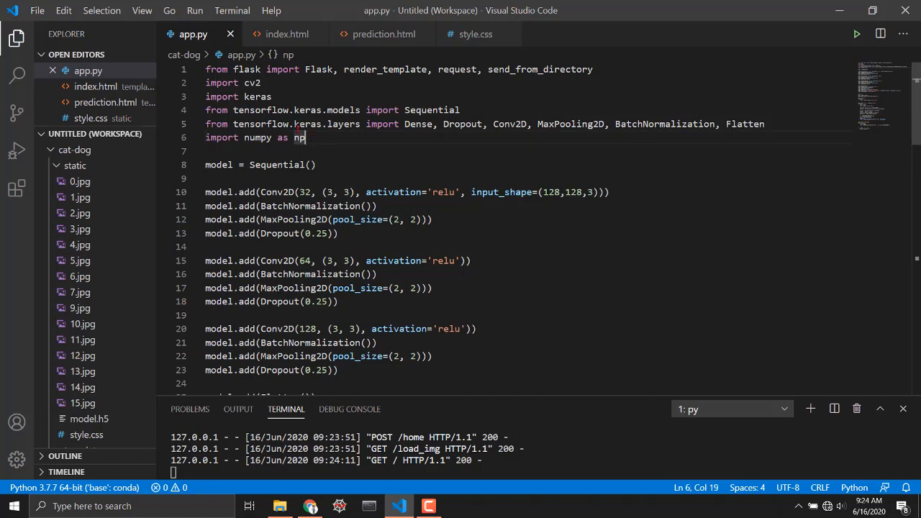
pyautogui.moveTo(305, 138); pyautogui.dragTo(205, 69)
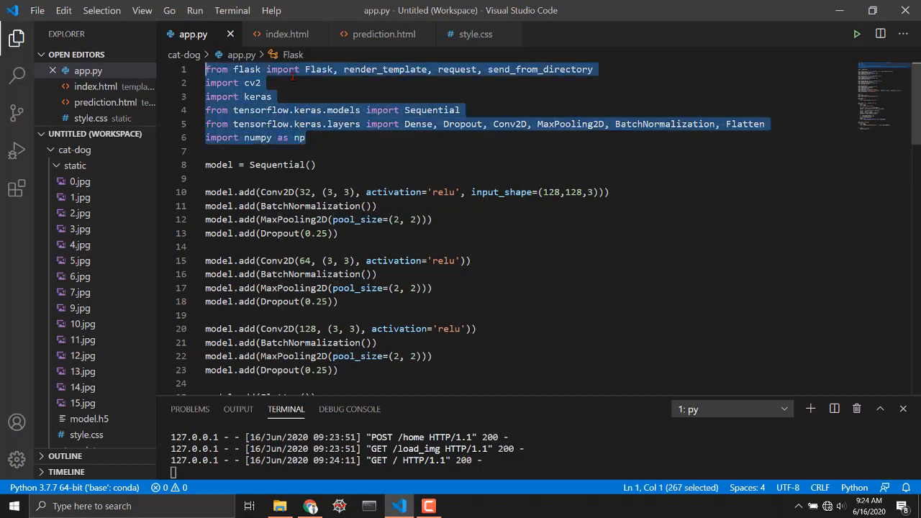
pyautogui.moveTo(458, 69)
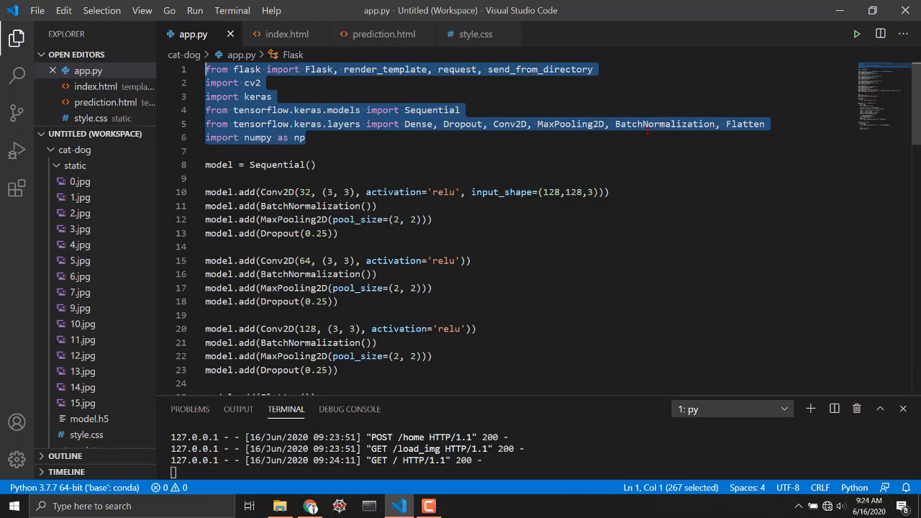
pyautogui.click(305, 138)
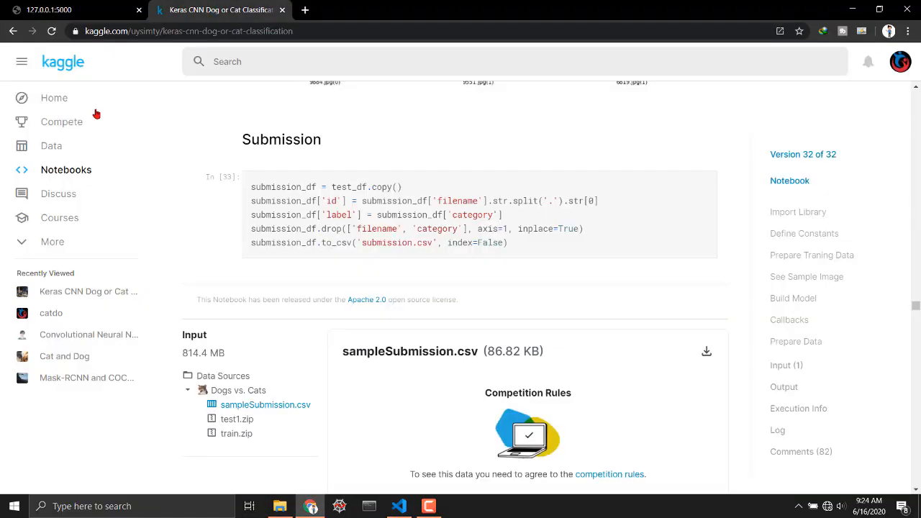
pyautogui.moveTo(444, 288)
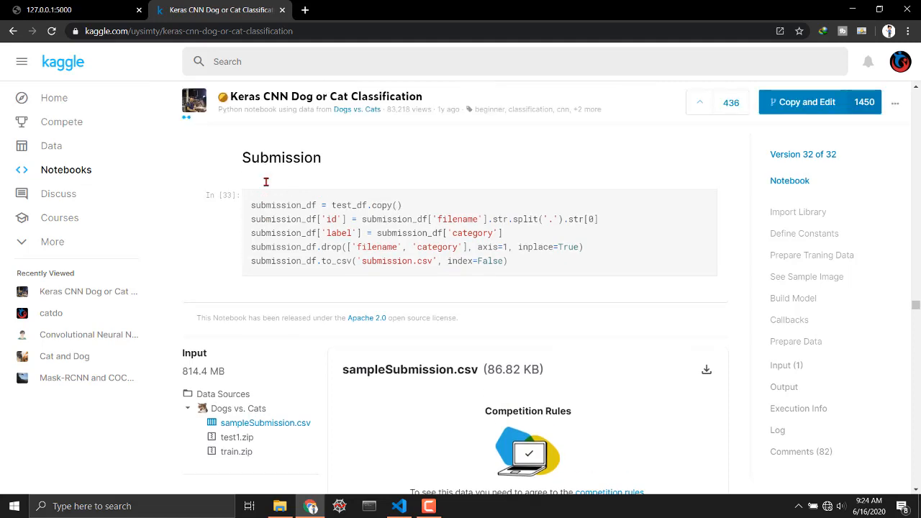
# Step: Review the Kaggle notebook's prediction, training-curve and Build Model cells, then return to app.py
pyautogui.scroll(-3)
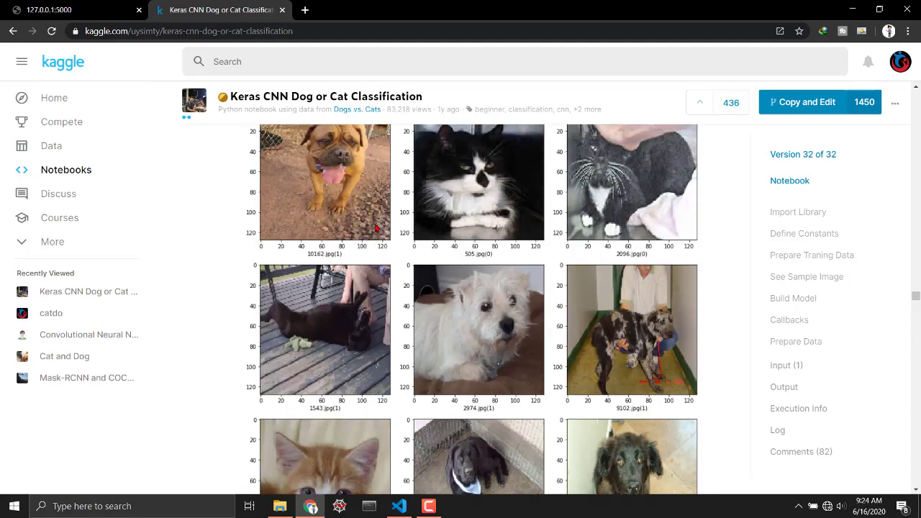
pyautogui.scroll(-3)
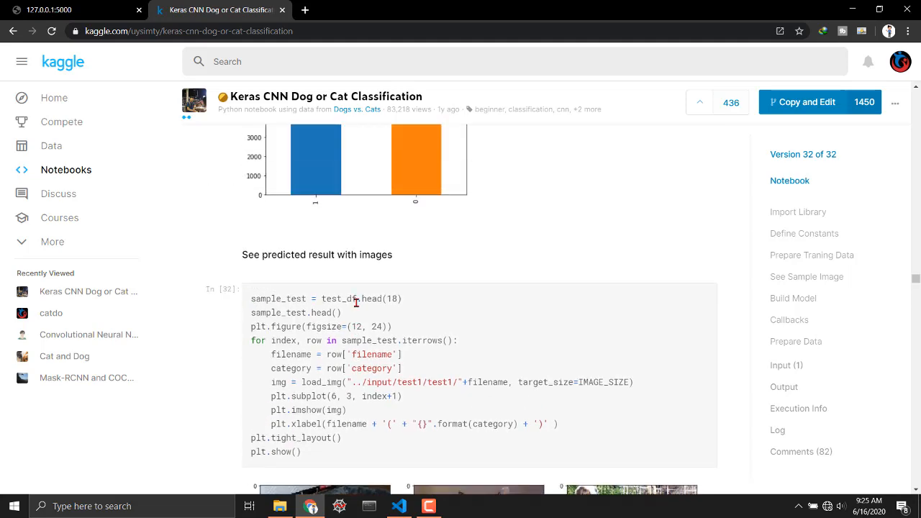
pyautogui.scroll(-3)
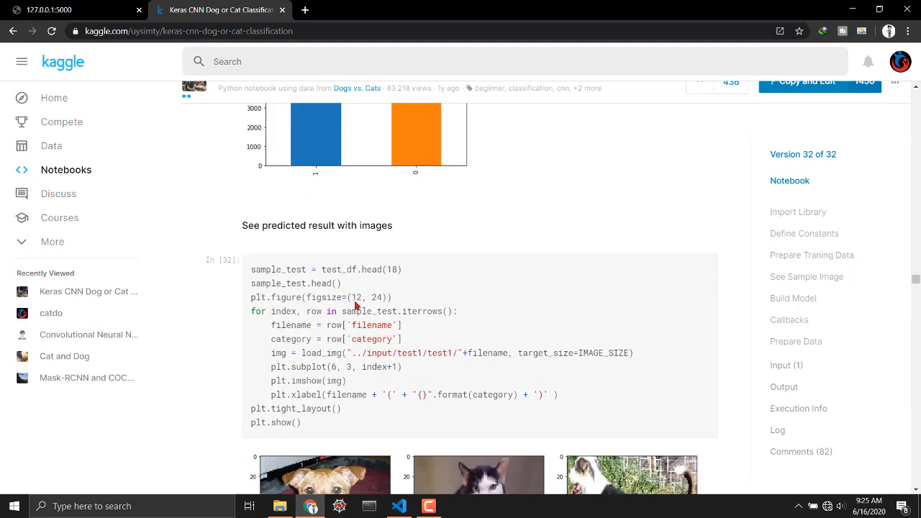
pyautogui.scroll(-3)
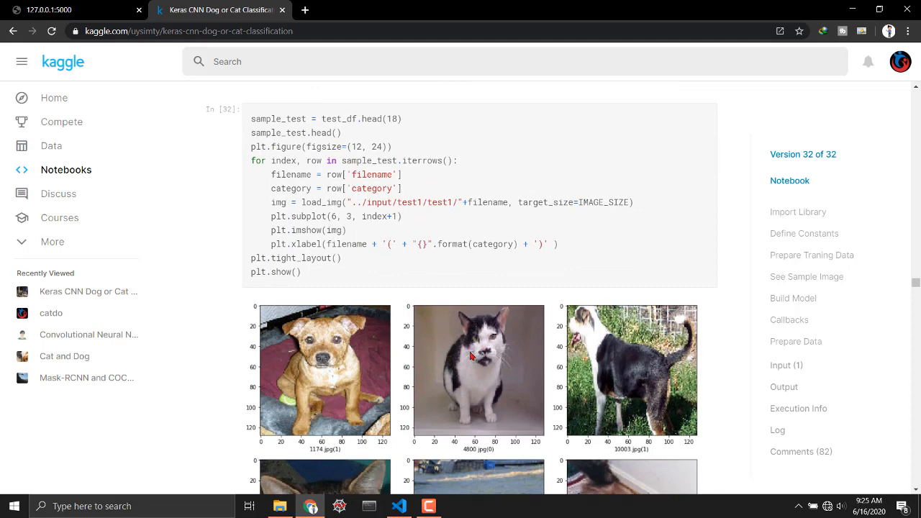
pyautogui.moveTo(793, 298)
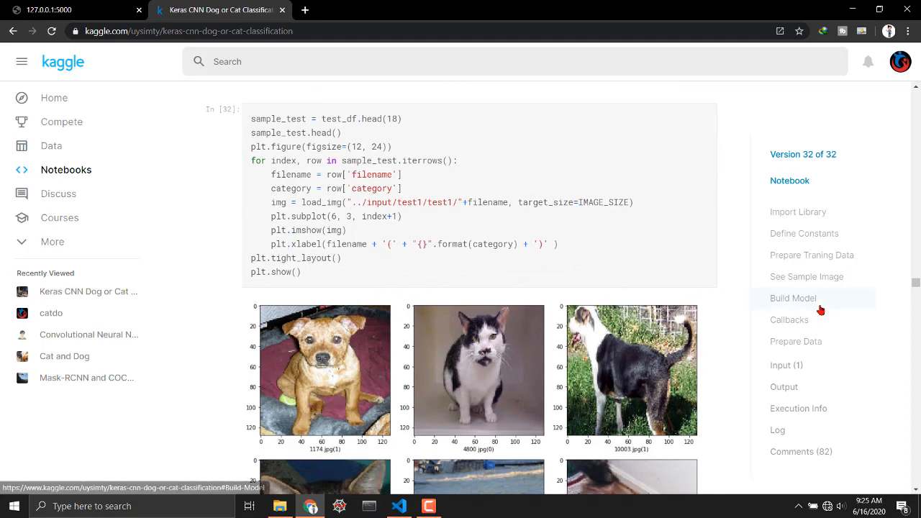
pyautogui.scroll(-3)
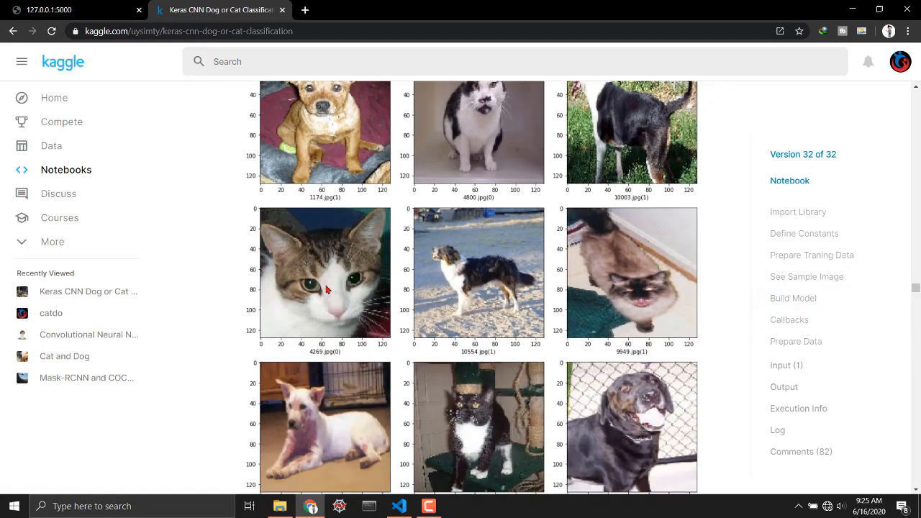
pyautogui.scroll(-3)
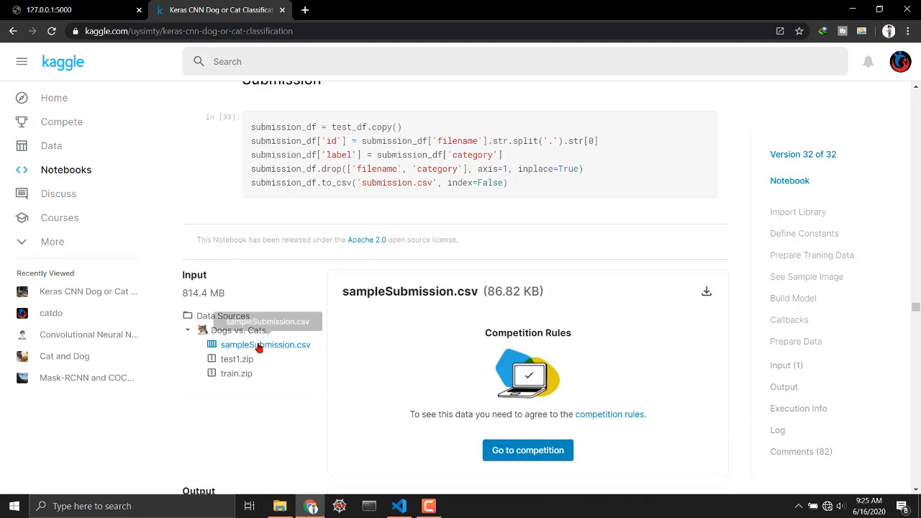
pyautogui.scroll(-3)
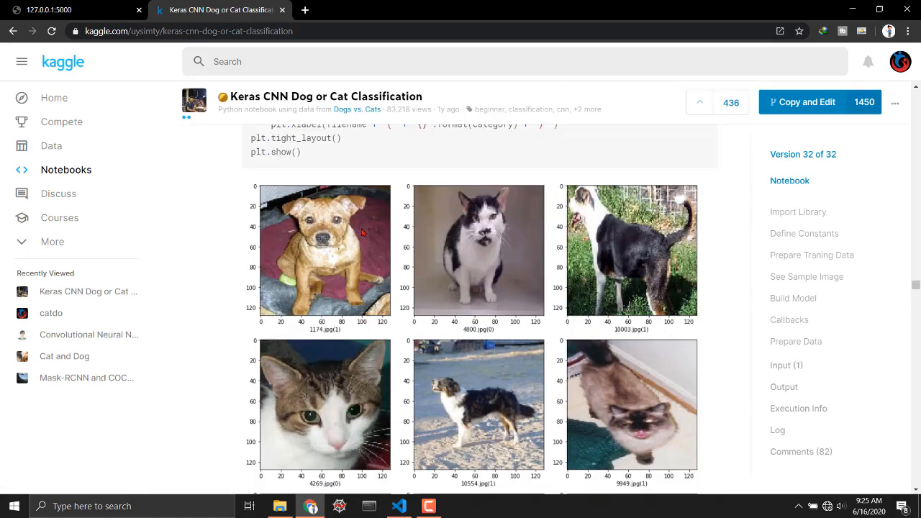
pyautogui.scroll(-3)
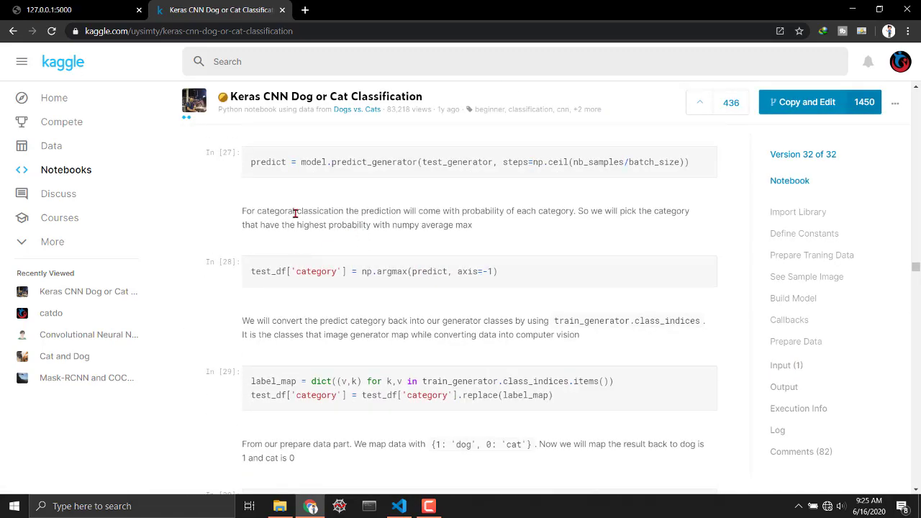
pyautogui.scroll(3)
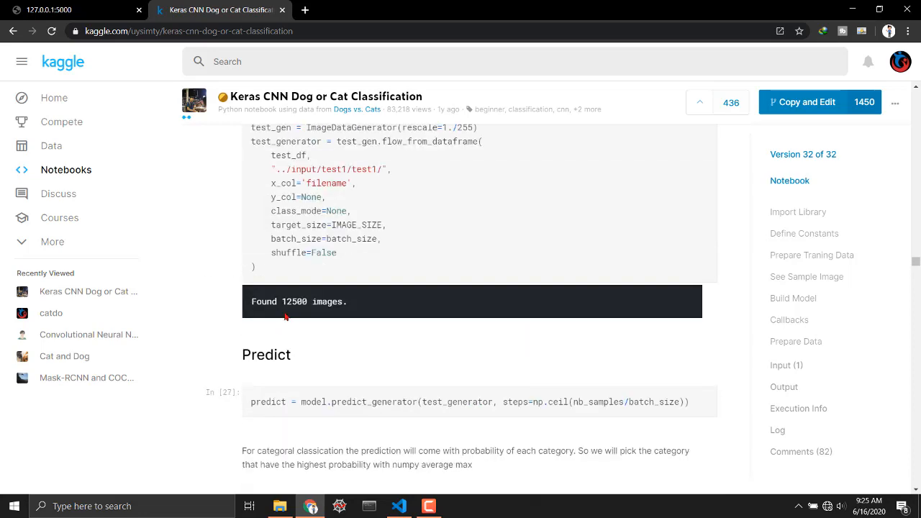
pyautogui.scroll(-3)
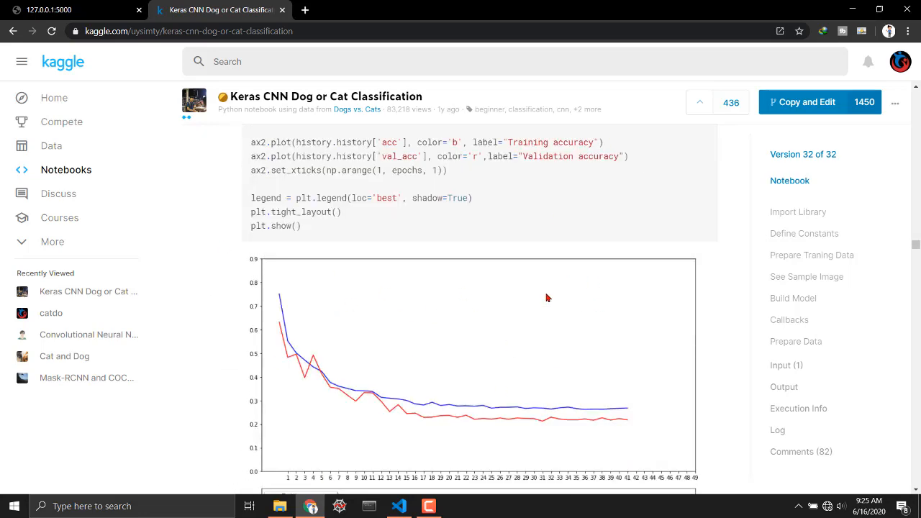
pyautogui.moveTo(419, 219)
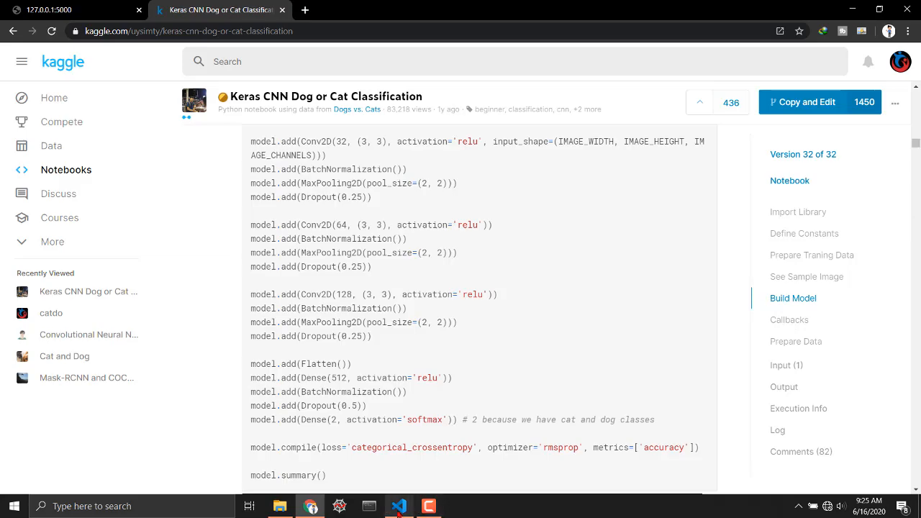
pyautogui.click(399, 507)
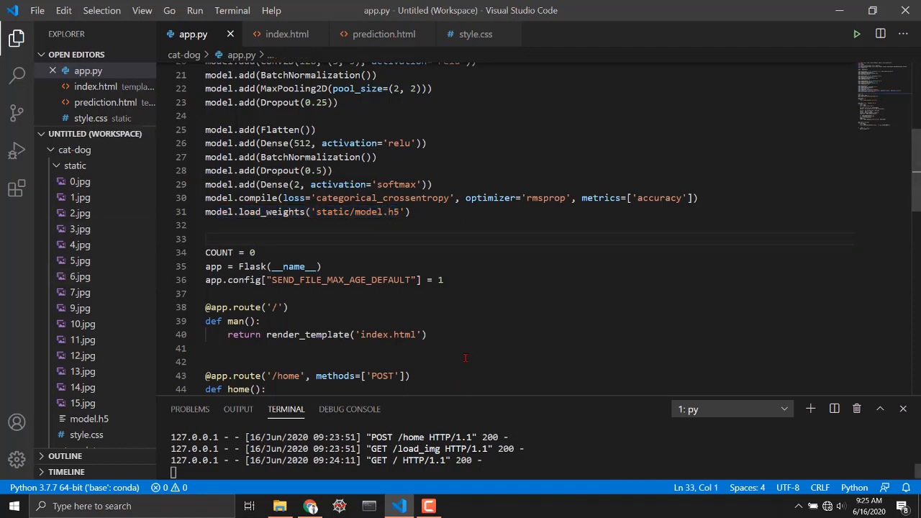
# Step: Scroll app.py to the Conv2D 128 block, compile call and static/model.h5 weights loading
pyautogui.scroll(3)
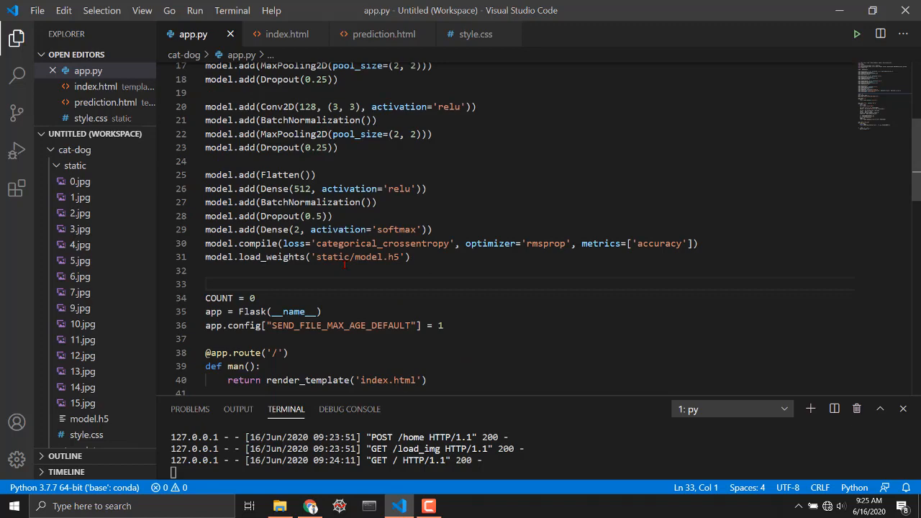
pyautogui.moveTo(546, 199)
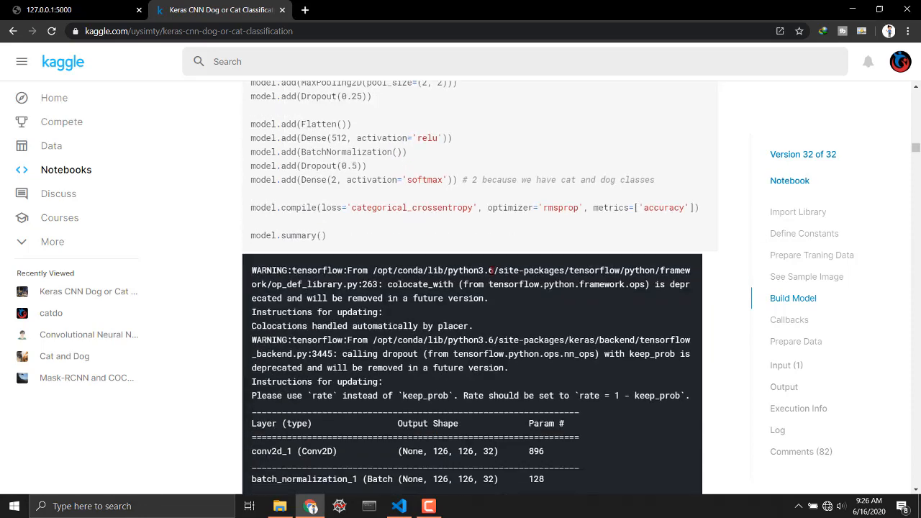
# Step: View the Kaggle model.summary() layer table, then bring up the static folder holding model.h5
pyautogui.scroll(-3)
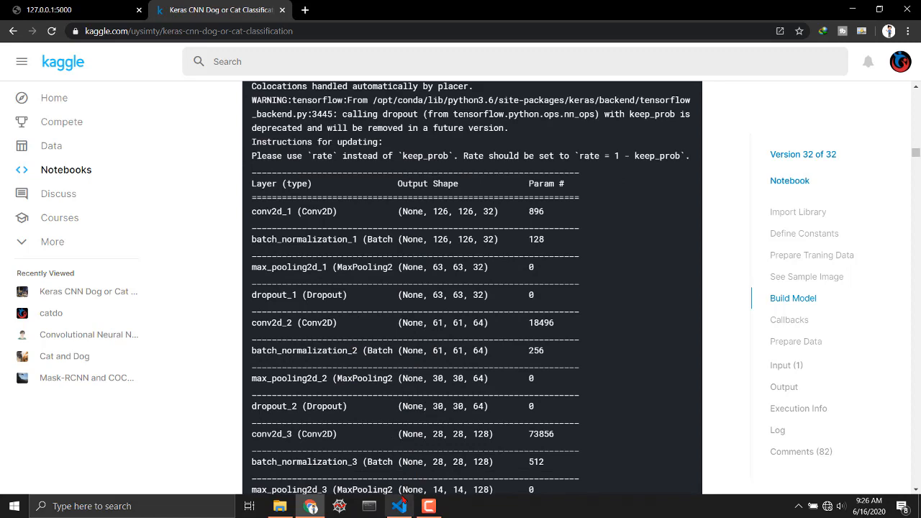
pyautogui.click(399, 507)
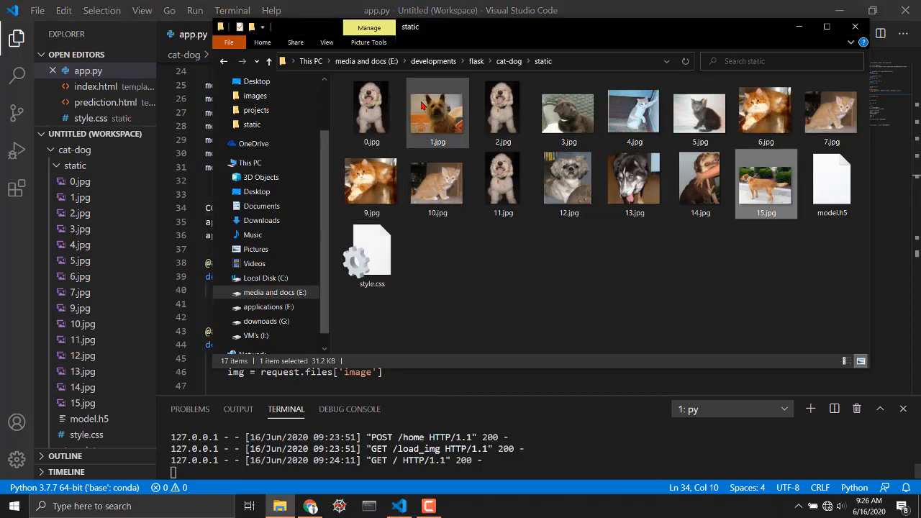
# Step: Select the latest saved upload 15.jpg in the static folder
pyautogui.click(372, 112)
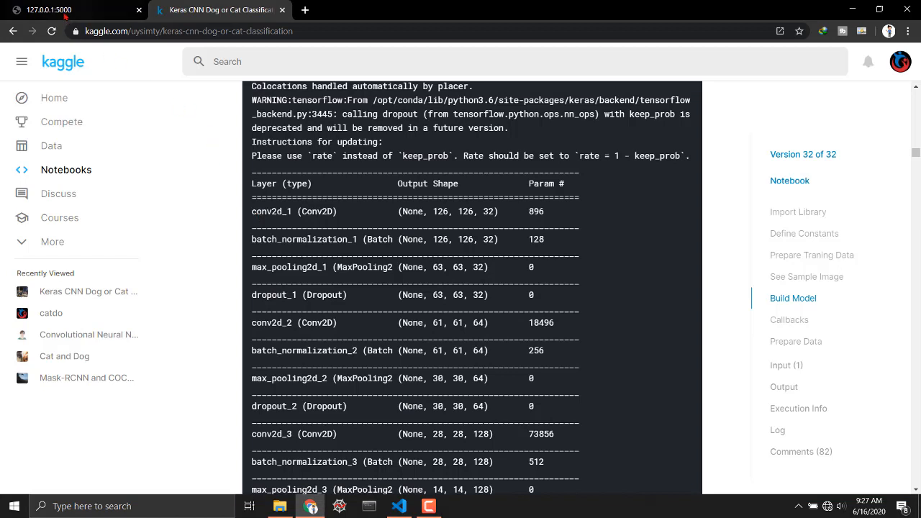
# Step: Review index.html's file input named image and the form's url_for('home') action, checking the rendered page
pyautogui.click(55, 9)
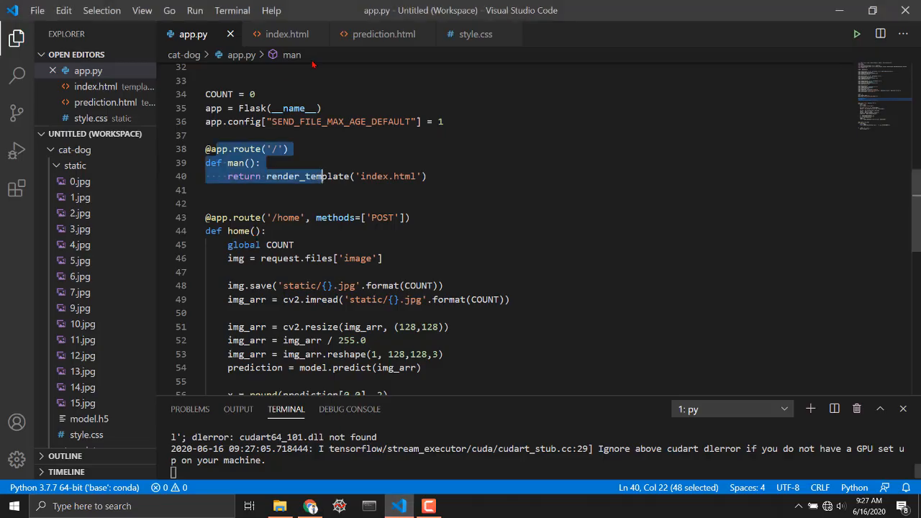
pyautogui.click(285, 35)
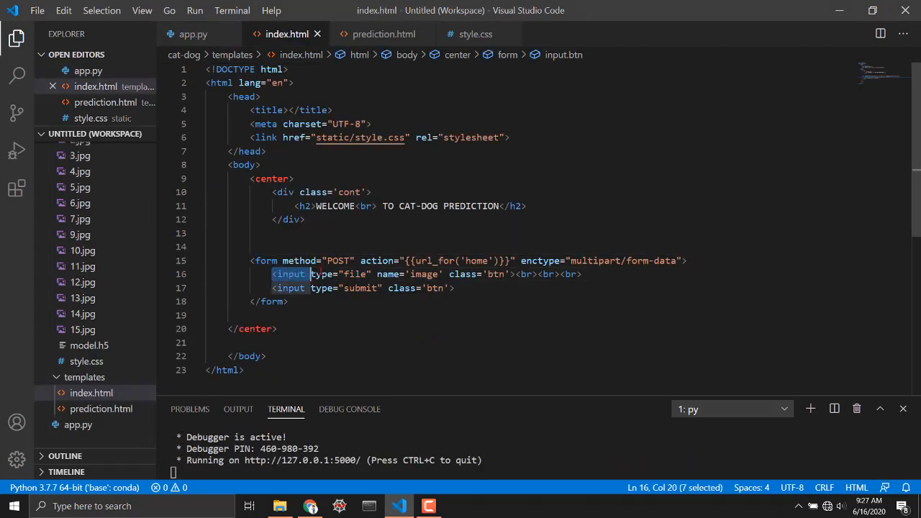
pyautogui.moveTo(310, 273); pyautogui.dragTo(489, 274)
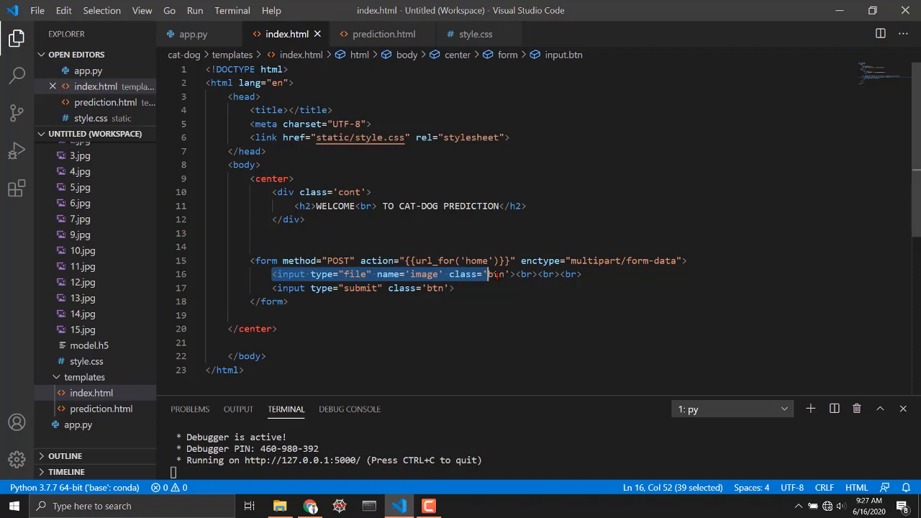
pyautogui.write('tn')
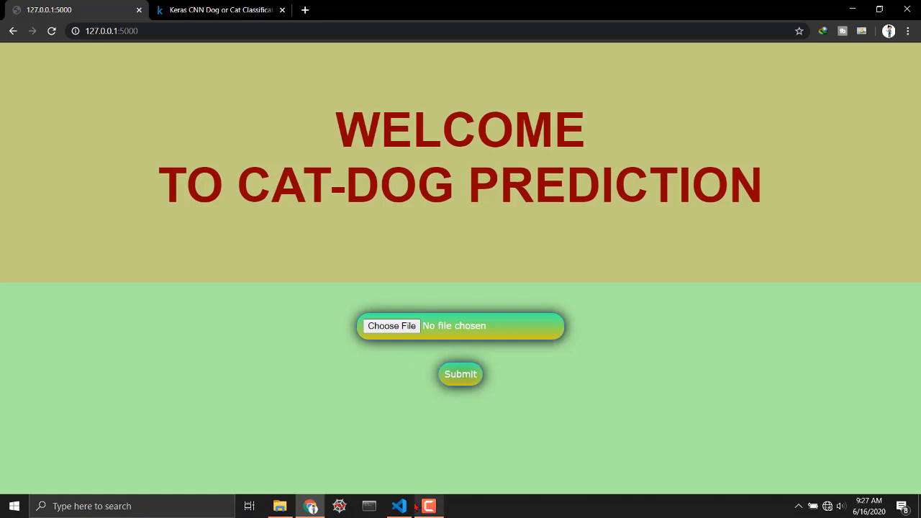
pyautogui.click(399, 505)
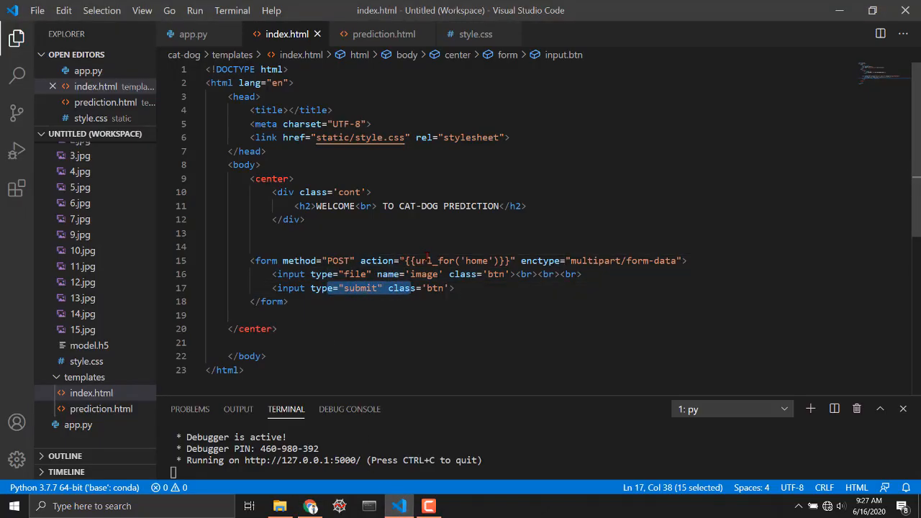
pyautogui.doubleClick(475, 260)
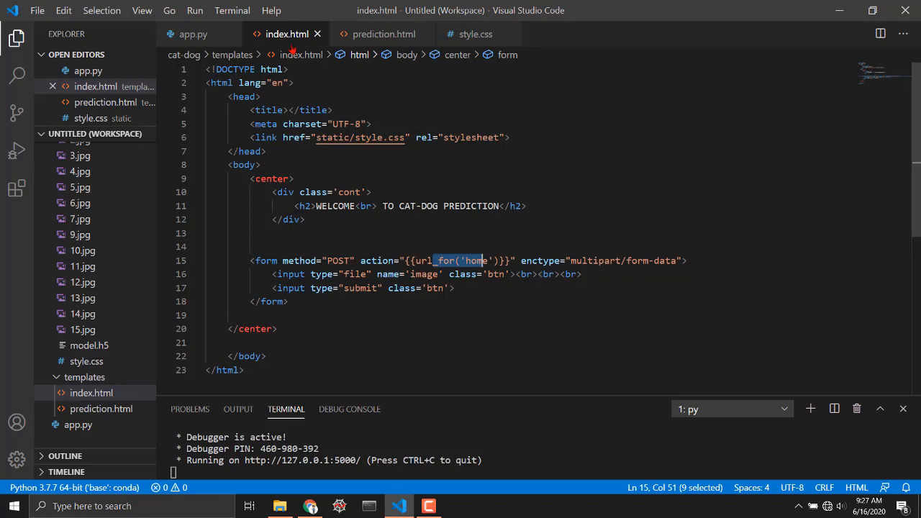
pyautogui.moveTo(193, 35)
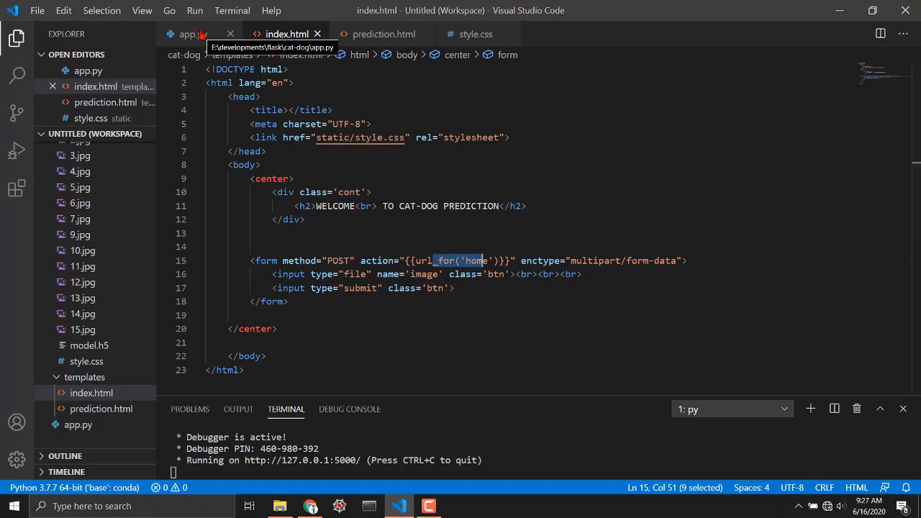
# Step: Review the home route's request.files['image'] read and img.save line, comparing the input name in index.html
pyautogui.click(186, 35)
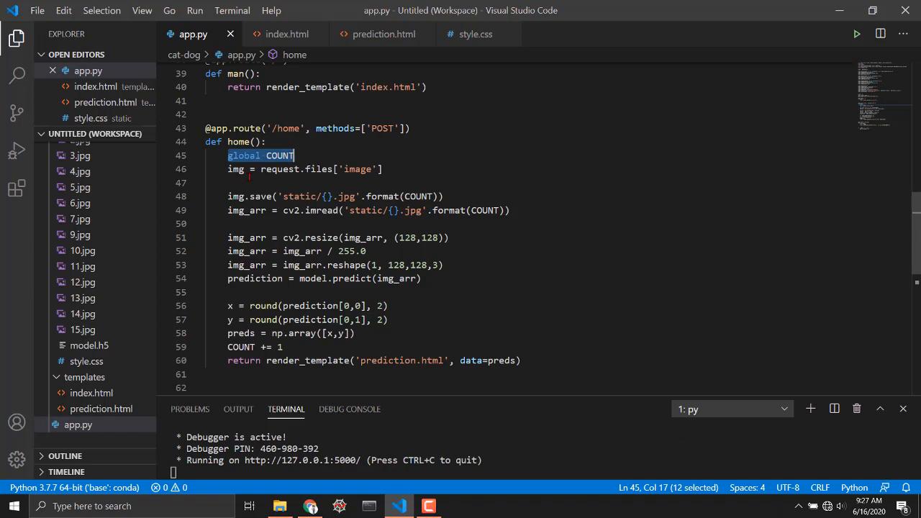
pyautogui.click(261, 170)
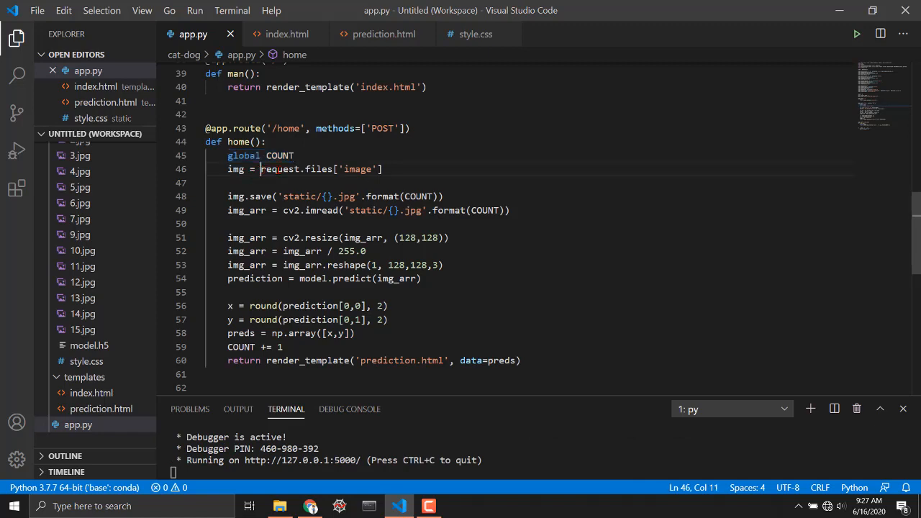
pyautogui.doubleClick(356, 169)
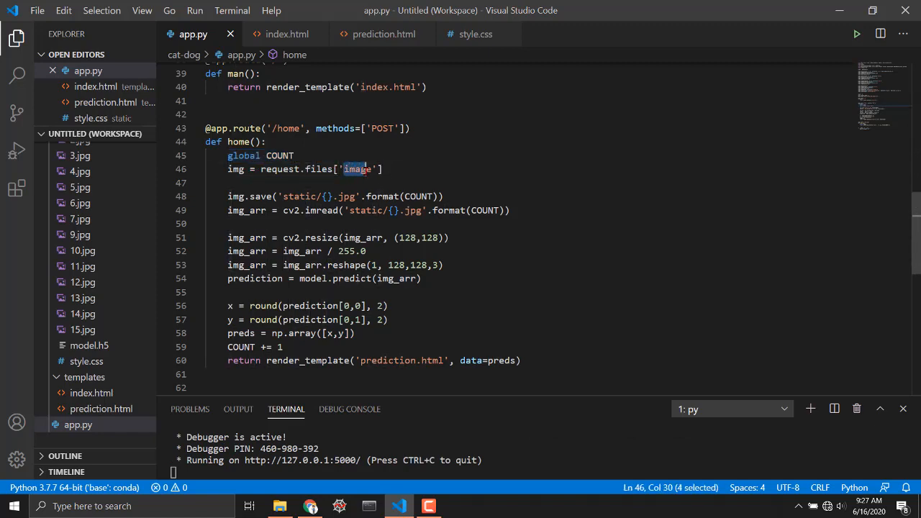
pyautogui.click(284, 35)
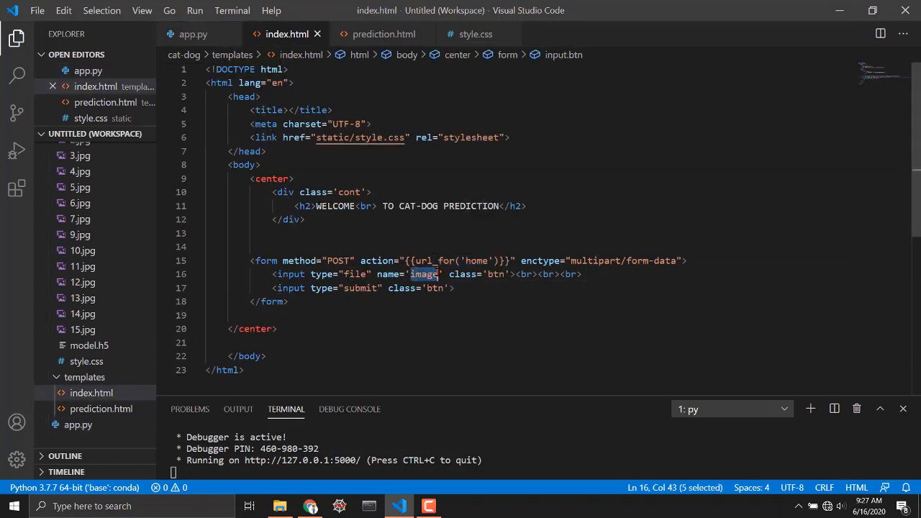
pyautogui.click(193, 34)
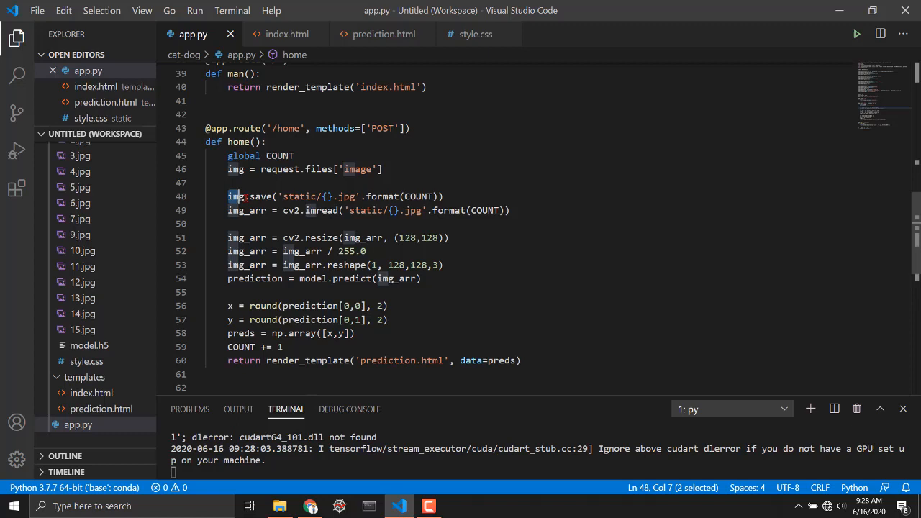
pyautogui.moveTo(227, 196); pyautogui.dragTo(406, 196)
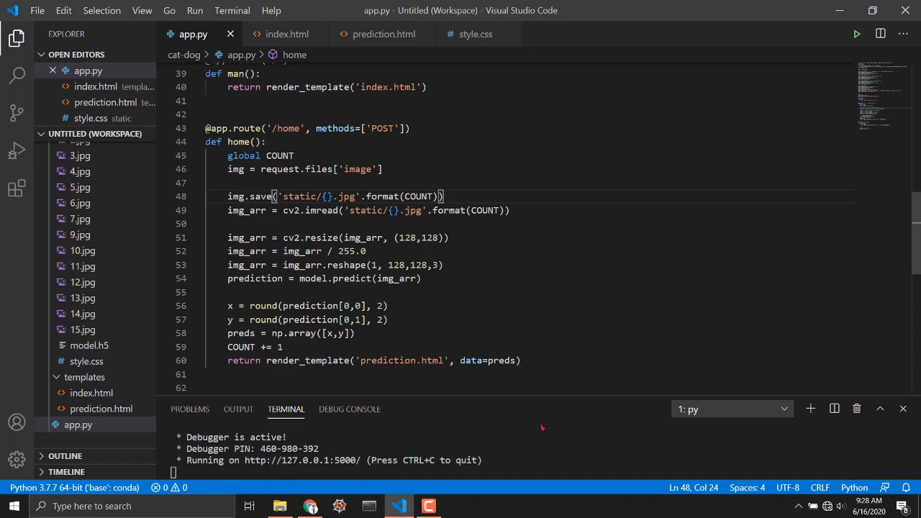
# Step: Visit the Kaggle training data preparation section, then bring the running prediction site to the front
pyautogui.click(279, 507)
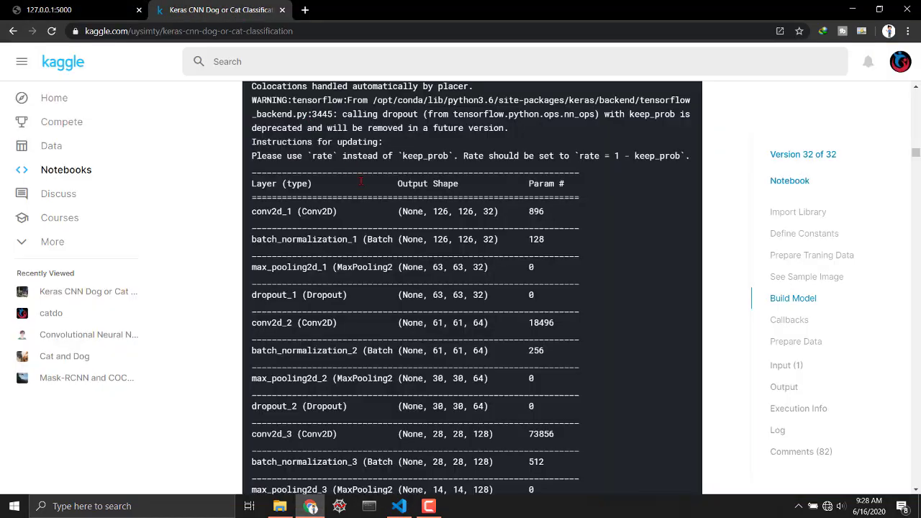
pyautogui.click(806, 276)
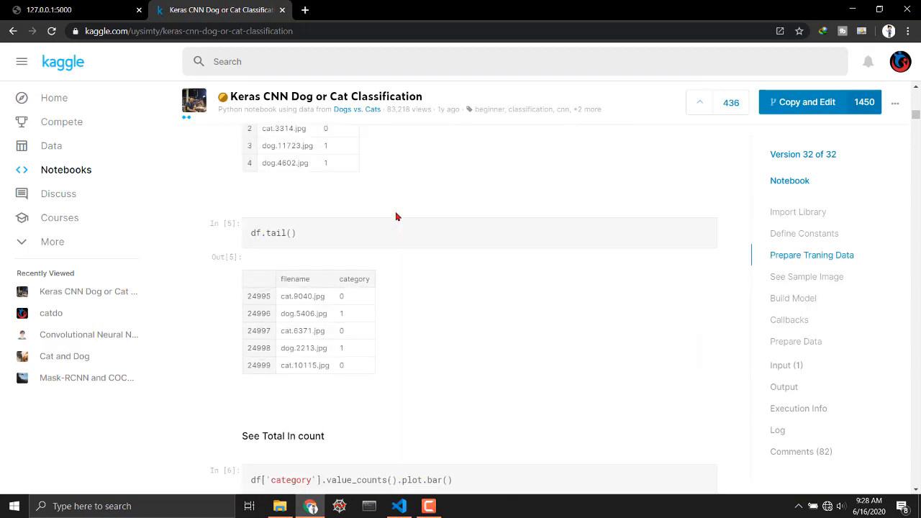
pyautogui.moveTo(527, 287)
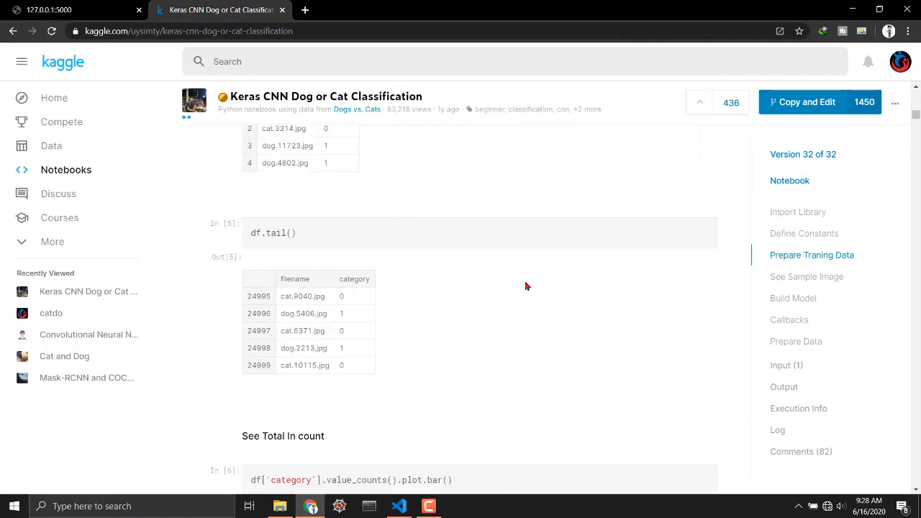
pyautogui.click(65, 10)
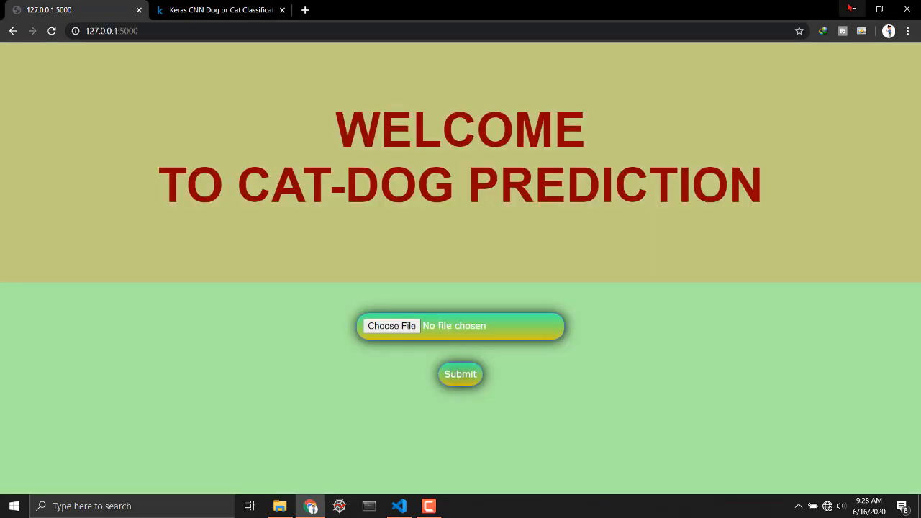
# Step: Review the home route's y prediction, rounding and COUNT += 1 lines in app.py
pyautogui.click(400, 506)
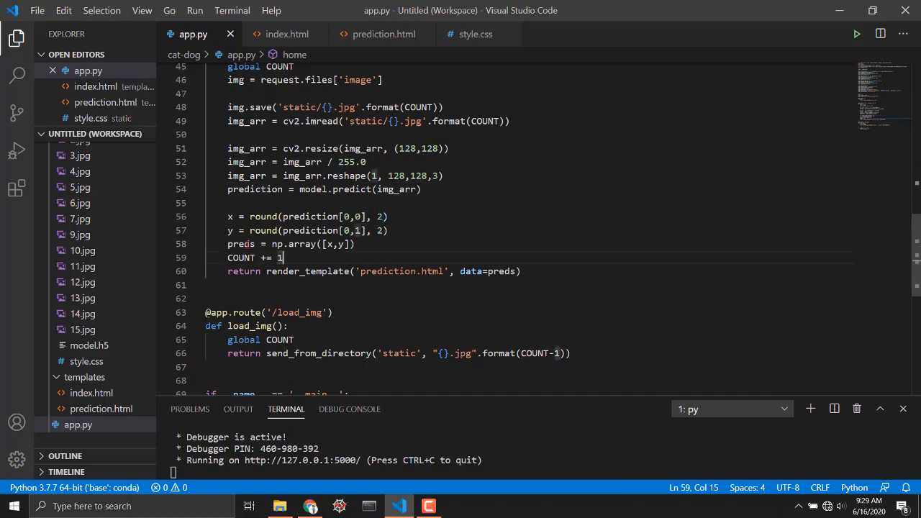
pyautogui.doubleClick(228, 216)
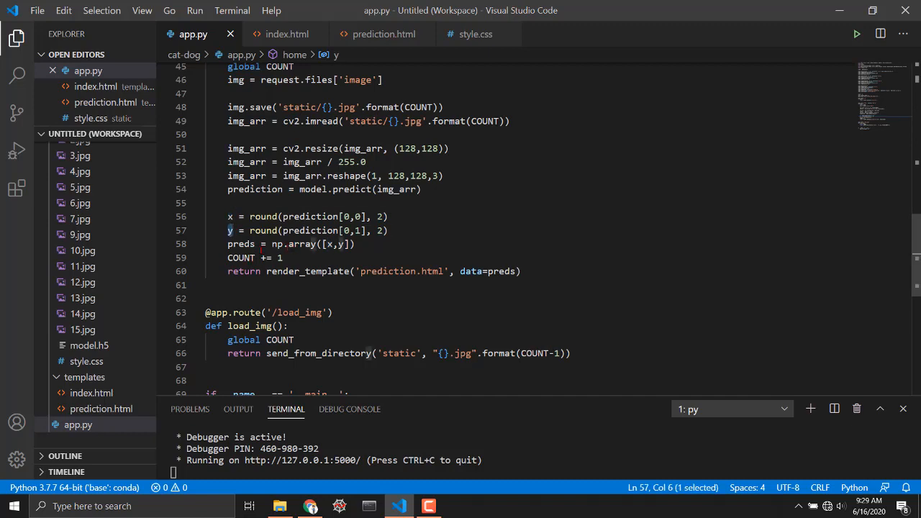
pyautogui.doubleClick(241, 245)
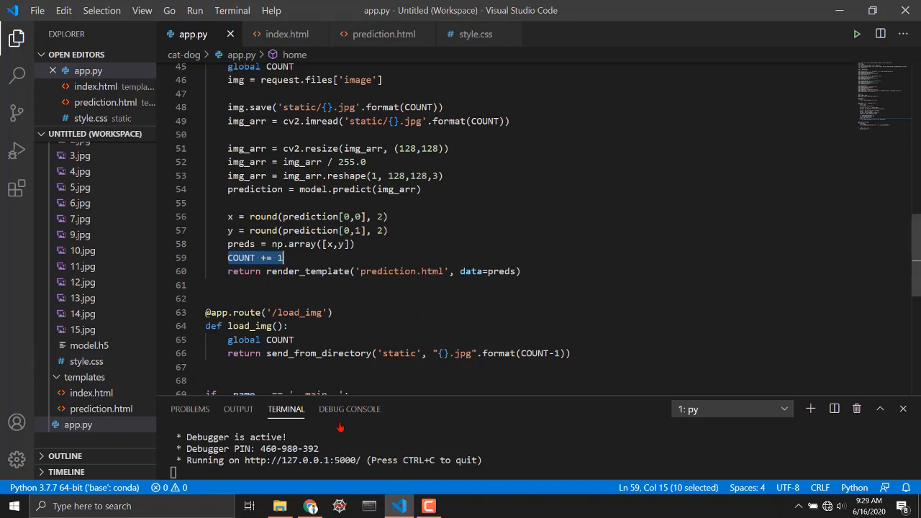
pyautogui.click(279, 507)
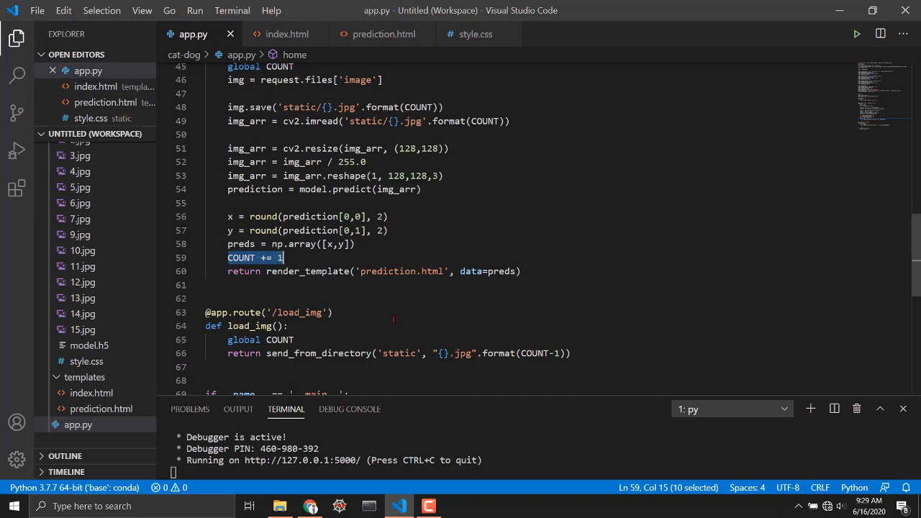
pyautogui.doubleClick(400, 271)
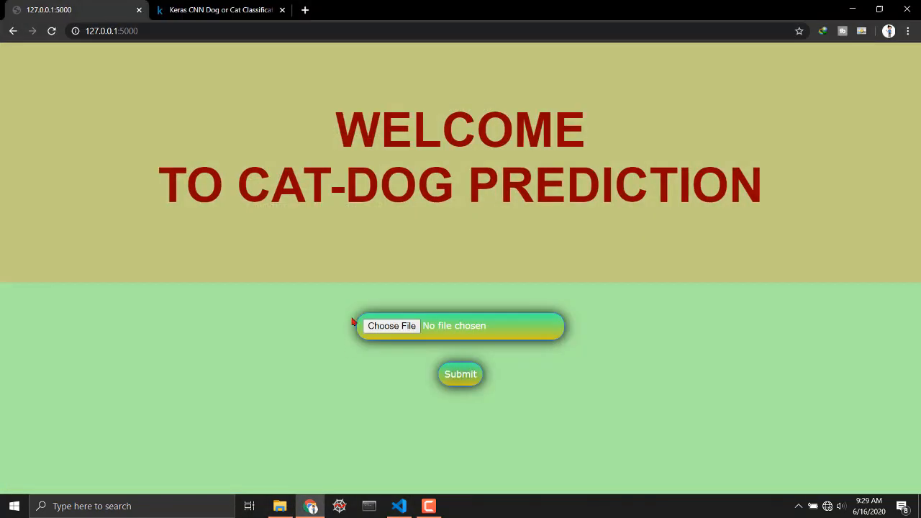
# Step: Choose dog.4012.jpg and submit it for a cat-or-dog prediction
pyautogui.click(391, 325)
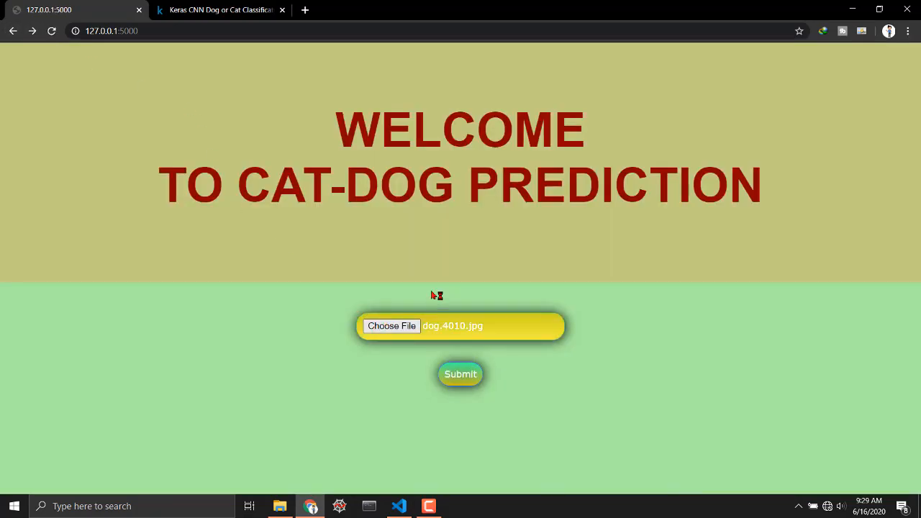
pyautogui.click(391, 325)
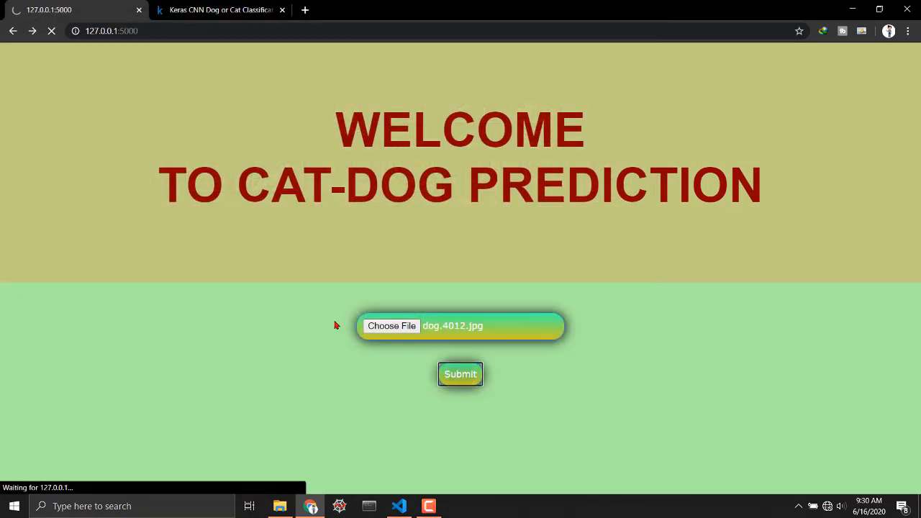
pyautogui.click(461, 374)
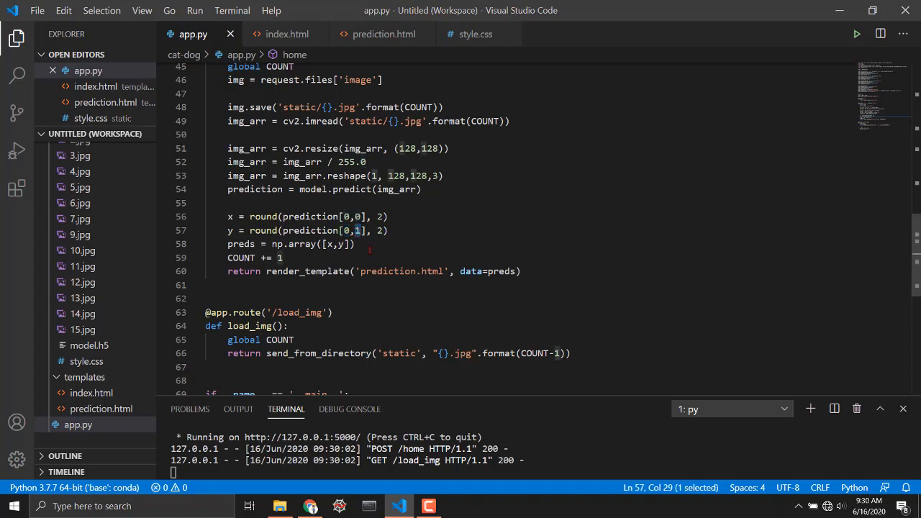
# Step: Show prediction.html's 'I think its a dog' check with the 0.50 threshold on data[1] highlighted
pyautogui.scroll(-3)
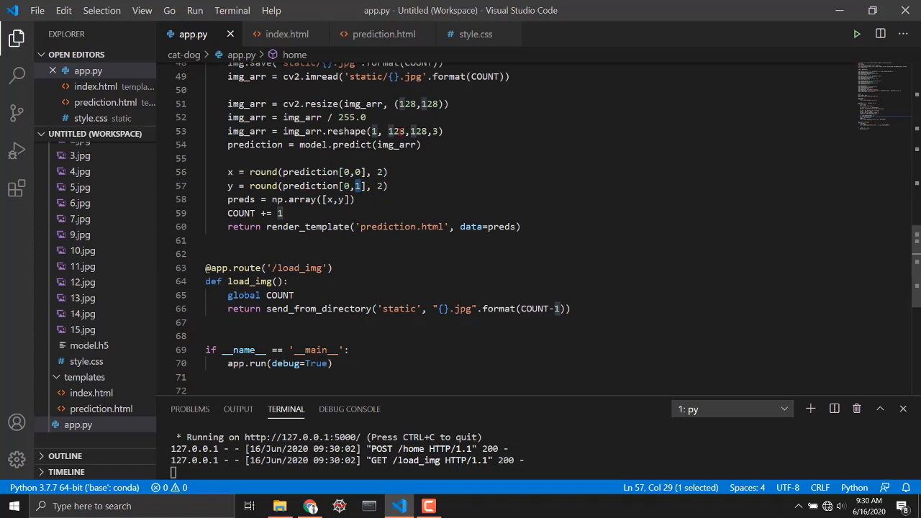
pyautogui.click(383, 35)
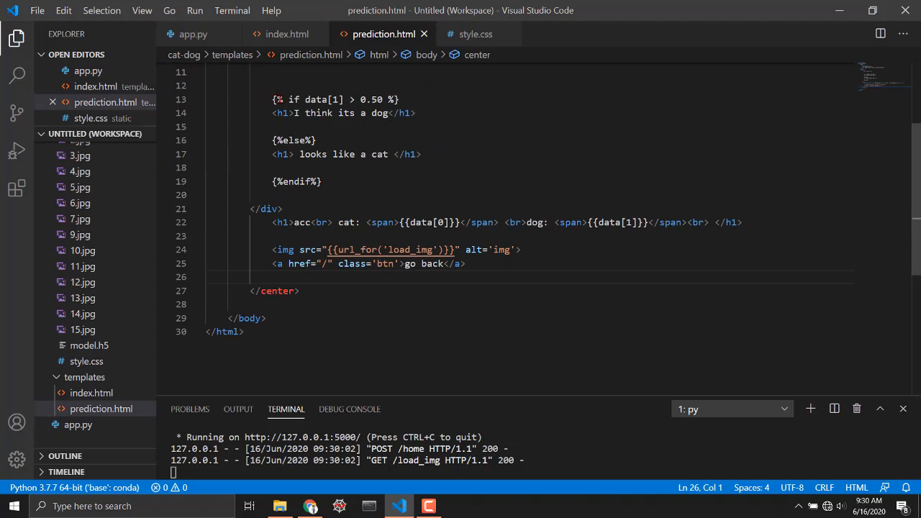
pyautogui.moveTo(287, 100); pyautogui.dragTo(334, 99)
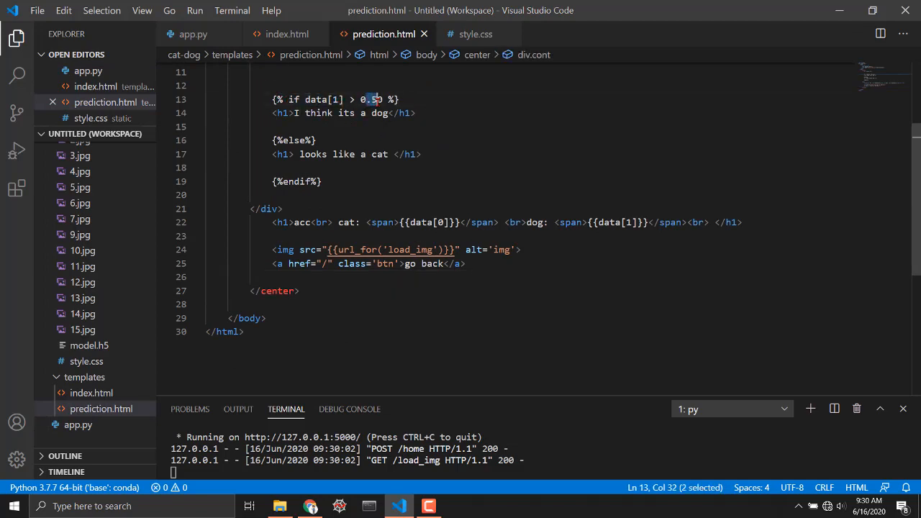
pyautogui.moveTo(355, 196)
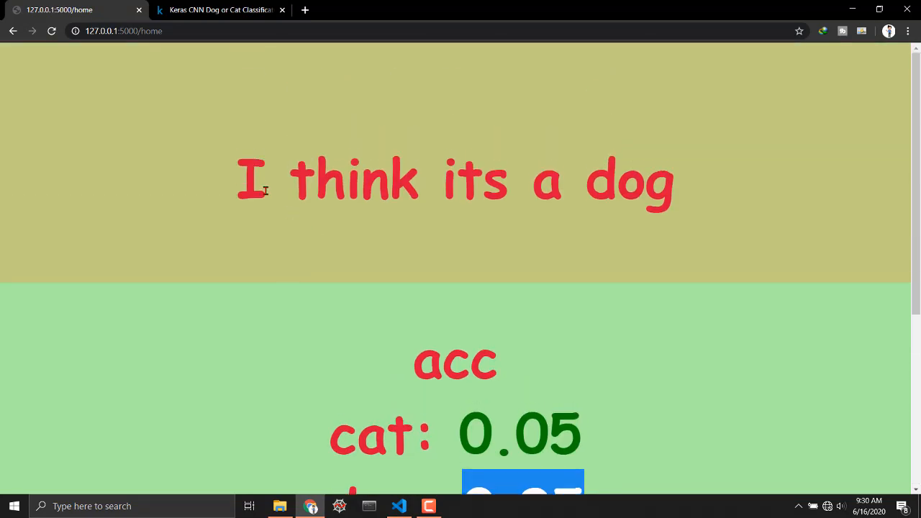
# Step: Highlight the 'I think its a dog' heading on the dog.4012.jpg result page, then clear it
pyautogui.moveTo(237, 179); pyautogui.dragTo(648, 179)
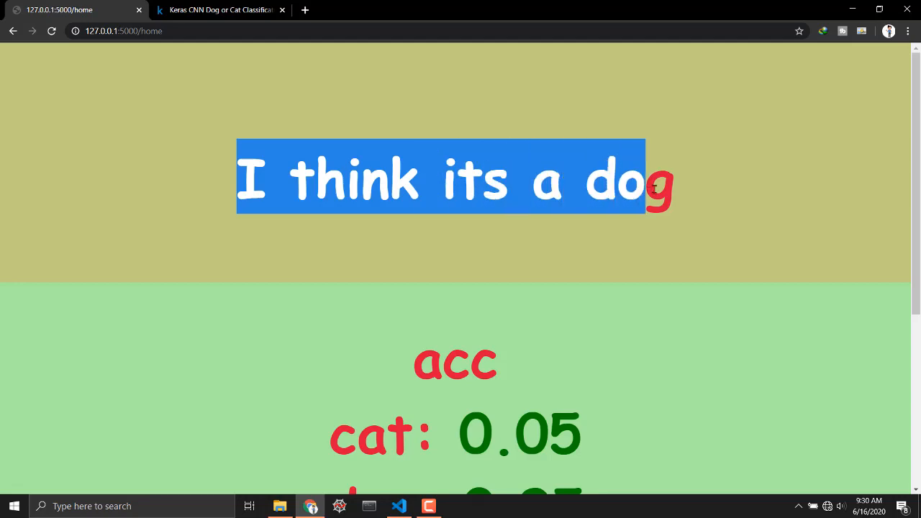
pyautogui.click(398, 507)
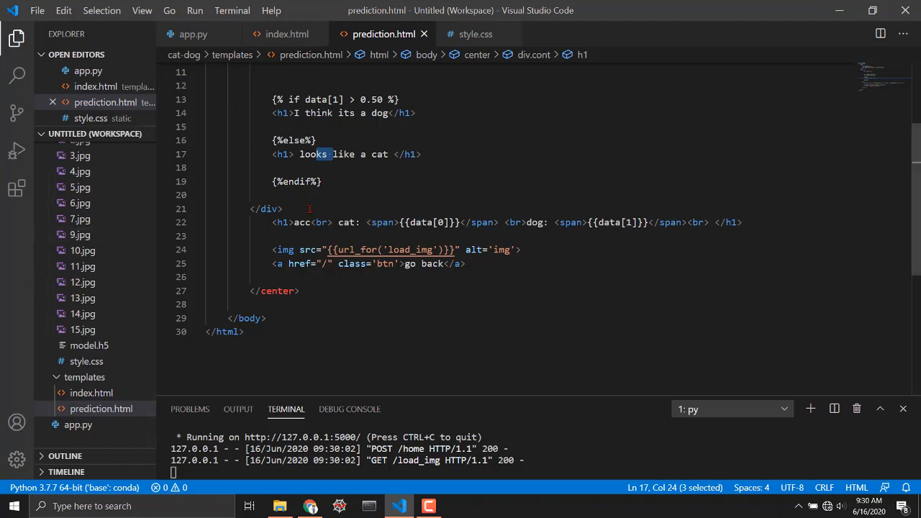
pyautogui.moveTo(311, 208)
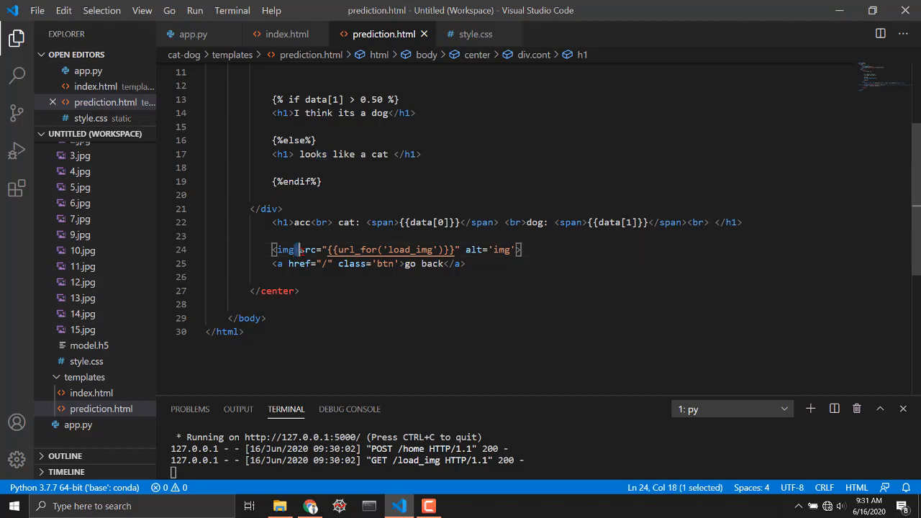
pyautogui.doubleClick(308, 251)
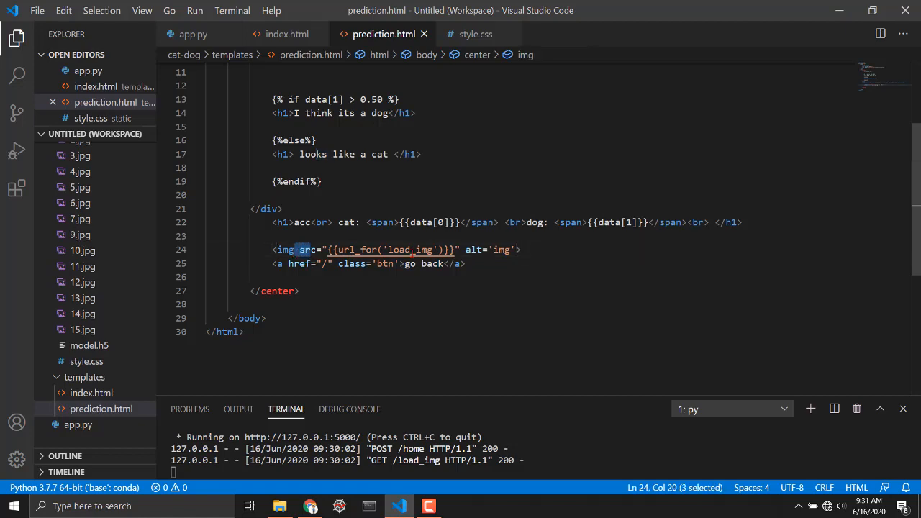
pyautogui.click(190, 35)
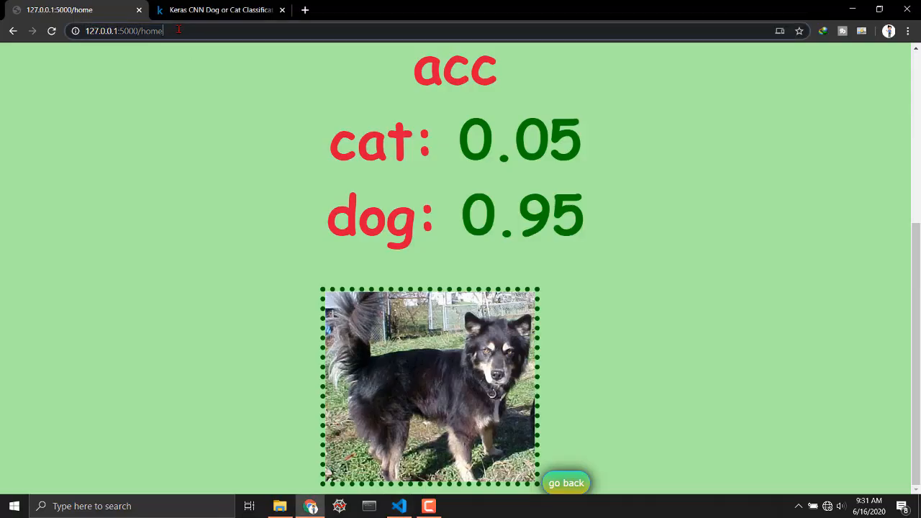
# Step: Visit 127.0.0.1:5000/load_img to show the saved dog photo on its own
pyautogui.press('F12')
pyautogui.write('load_img')
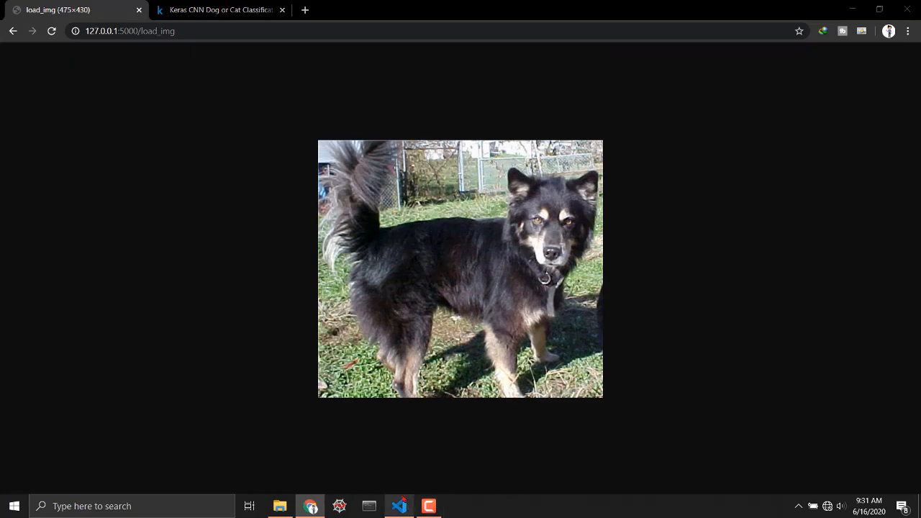
pyautogui.click(398, 506)
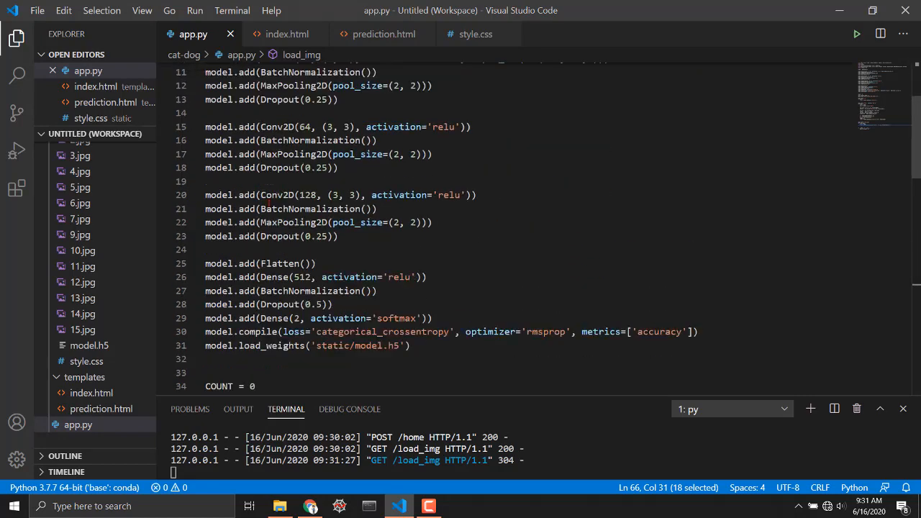
pyautogui.scroll(-3)
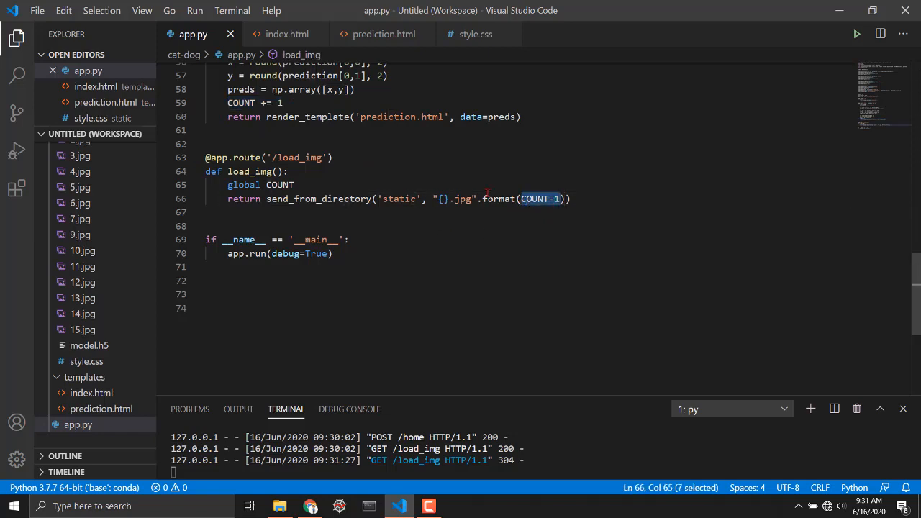
pyautogui.click(269, 198)
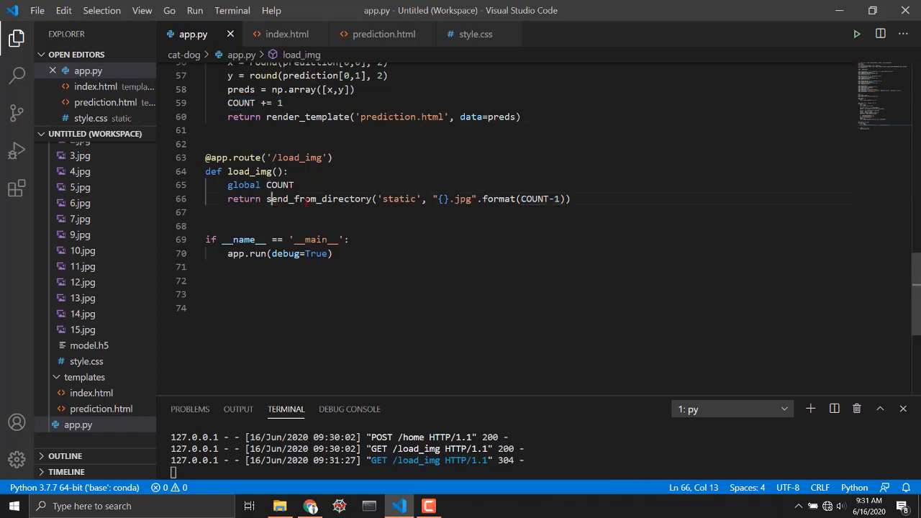
pyautogui.doubleClick(310, 198)
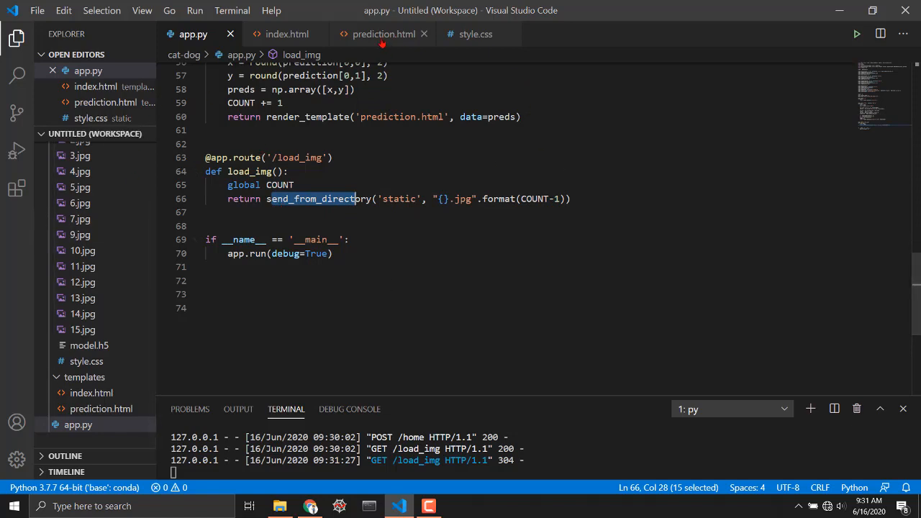
pyautogui.click(382, 34)
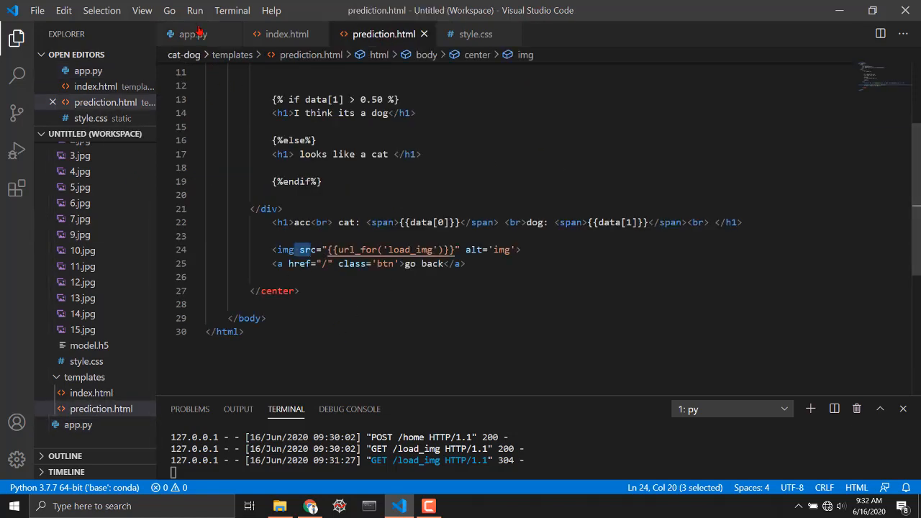
pyautogui.click(187, 35)
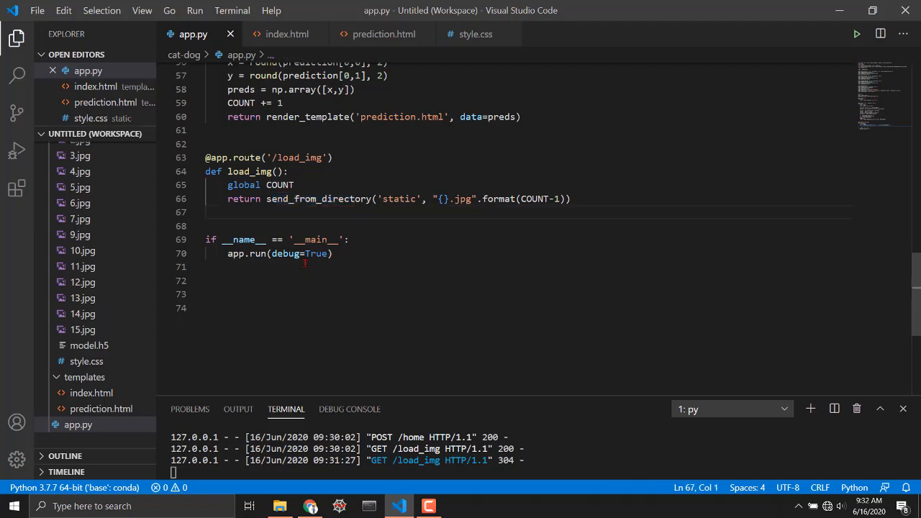
pyautogui.click(475, 35)
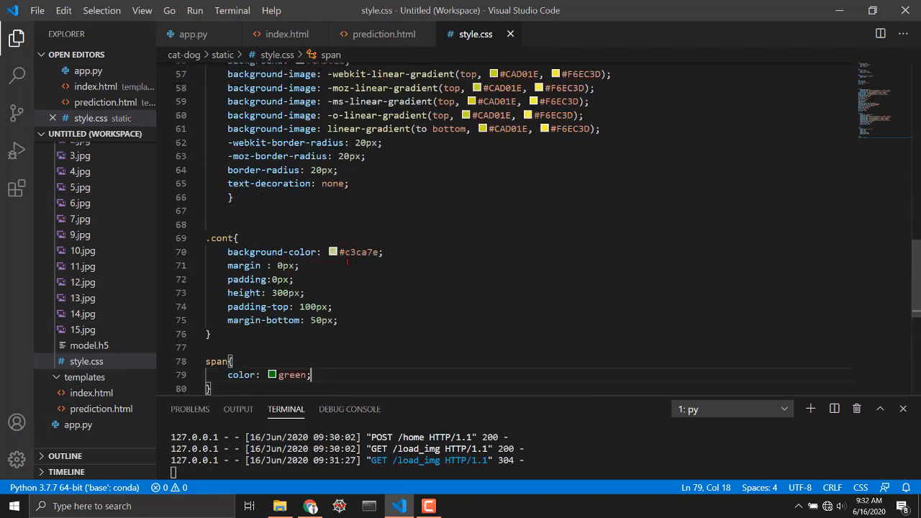
pyautogui.click(190, 34)
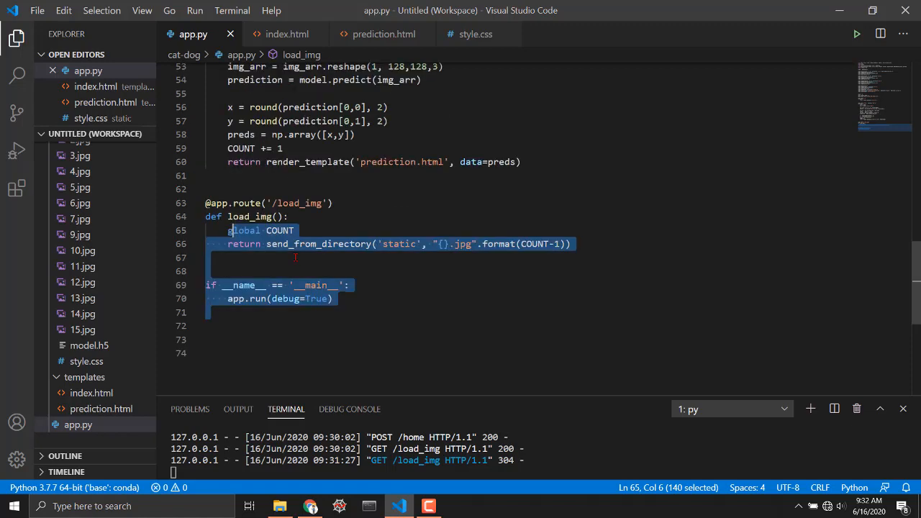
pyautogui.scroll(3)
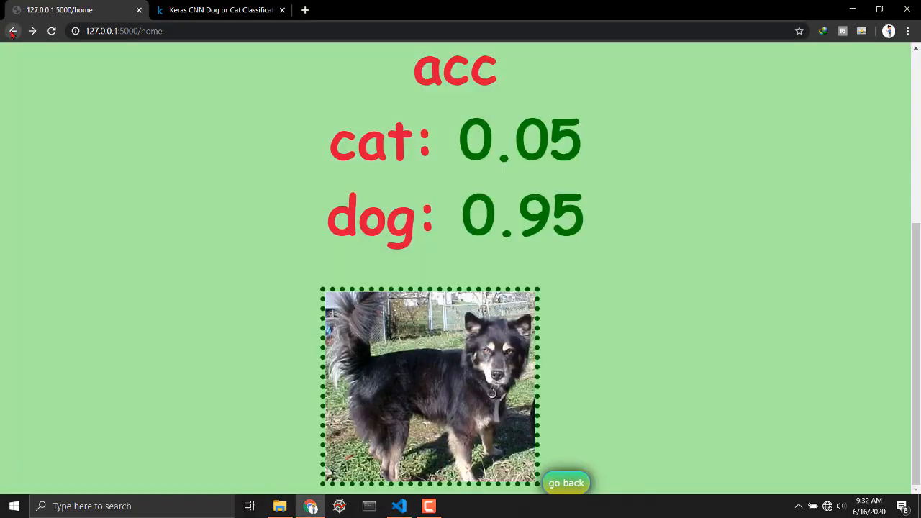
# Step: Go back to the Welcome to Cat-Dog Prediction upload page with dog.4012.jpg still chosen
pyautogui.click(567, 484)
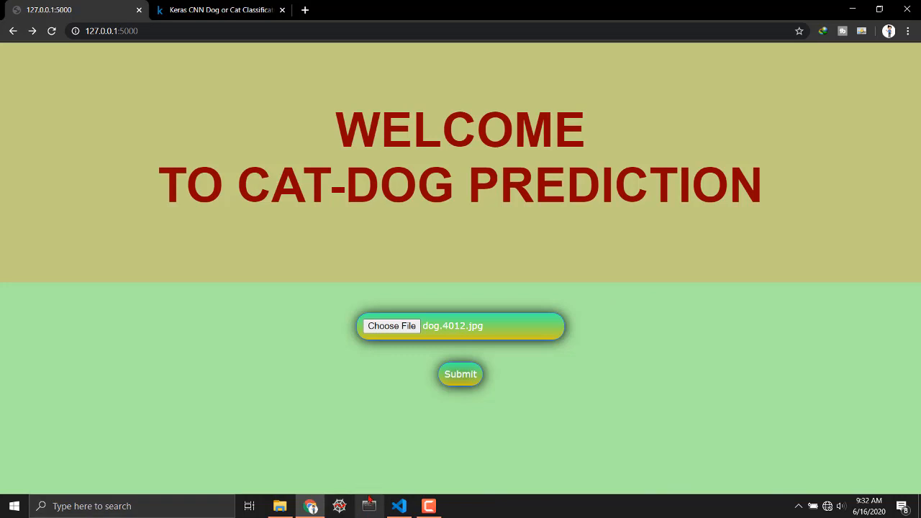
pyautogui.moveTo(369, 504)
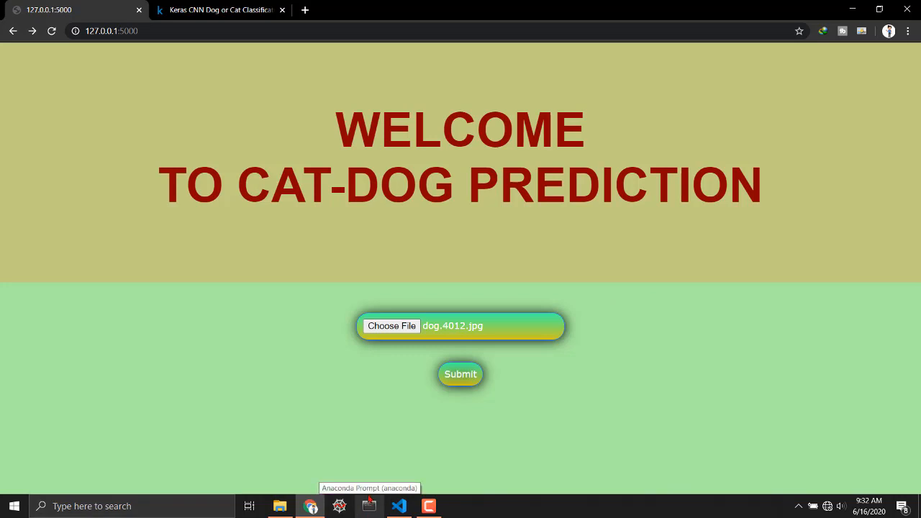